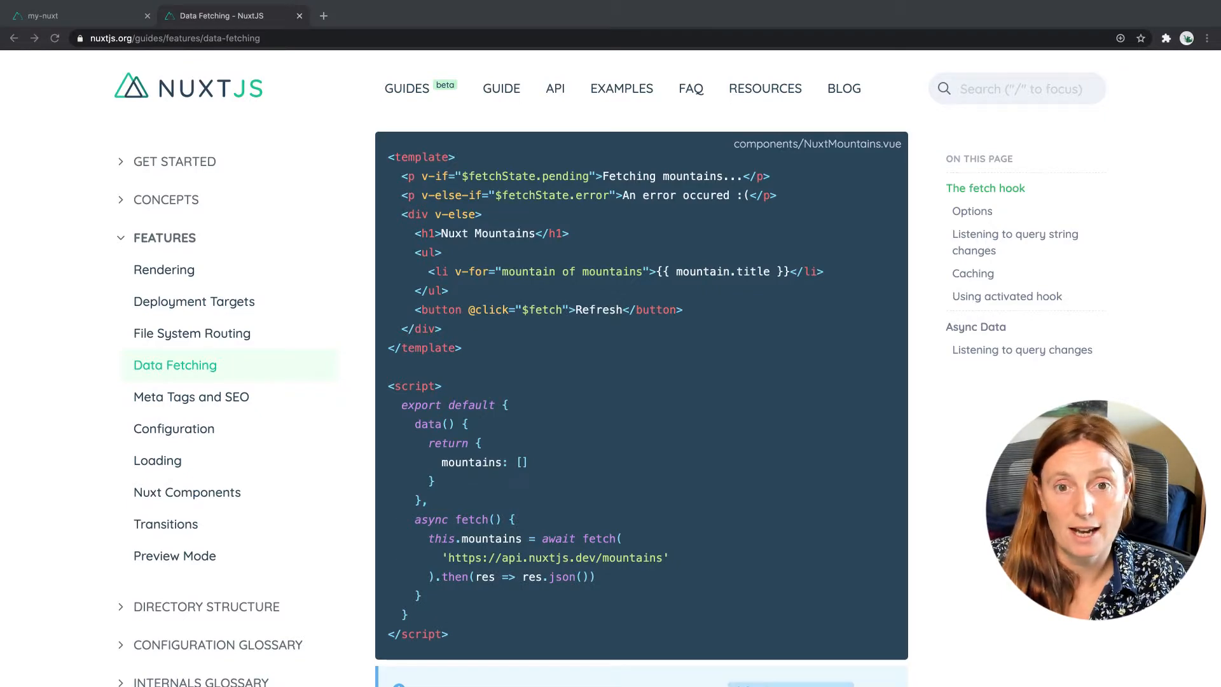
# Step: Review ProductCard.vue, then inspect products.vue's mountain loop template and fetch script
pyautogui.click(74, 16)
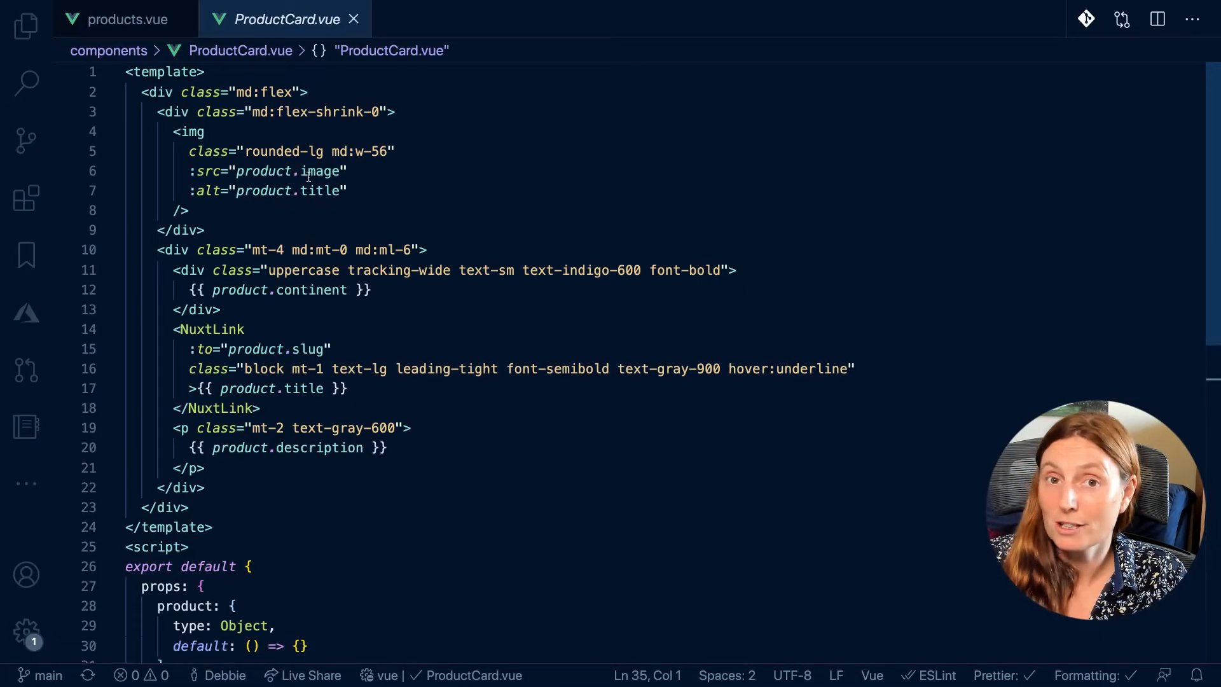
pyautogui.scroll(-3)
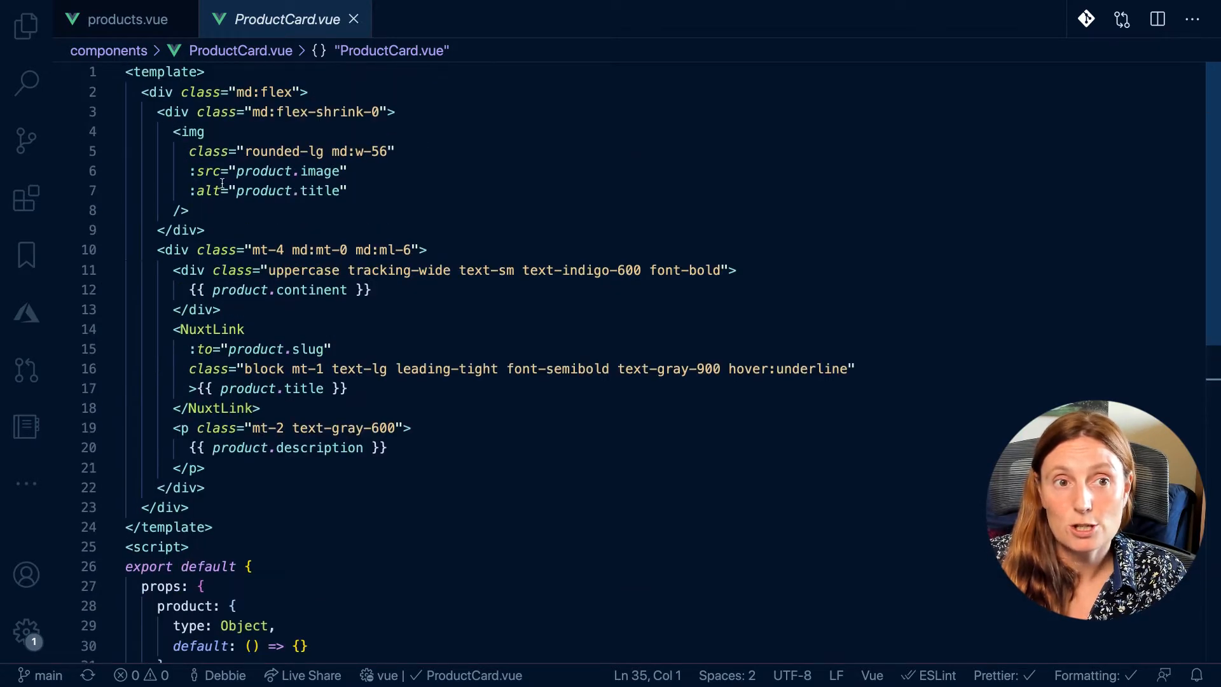
pyautogui.click(121, 18)
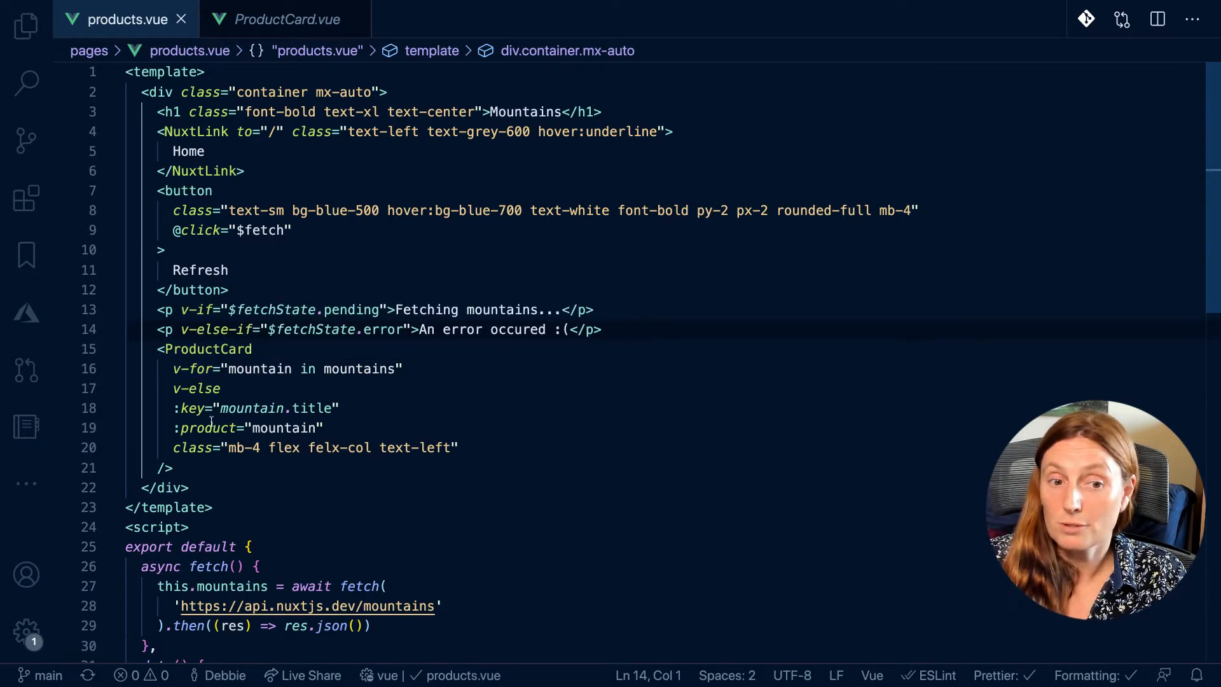
pyautogui.scroll(-3)
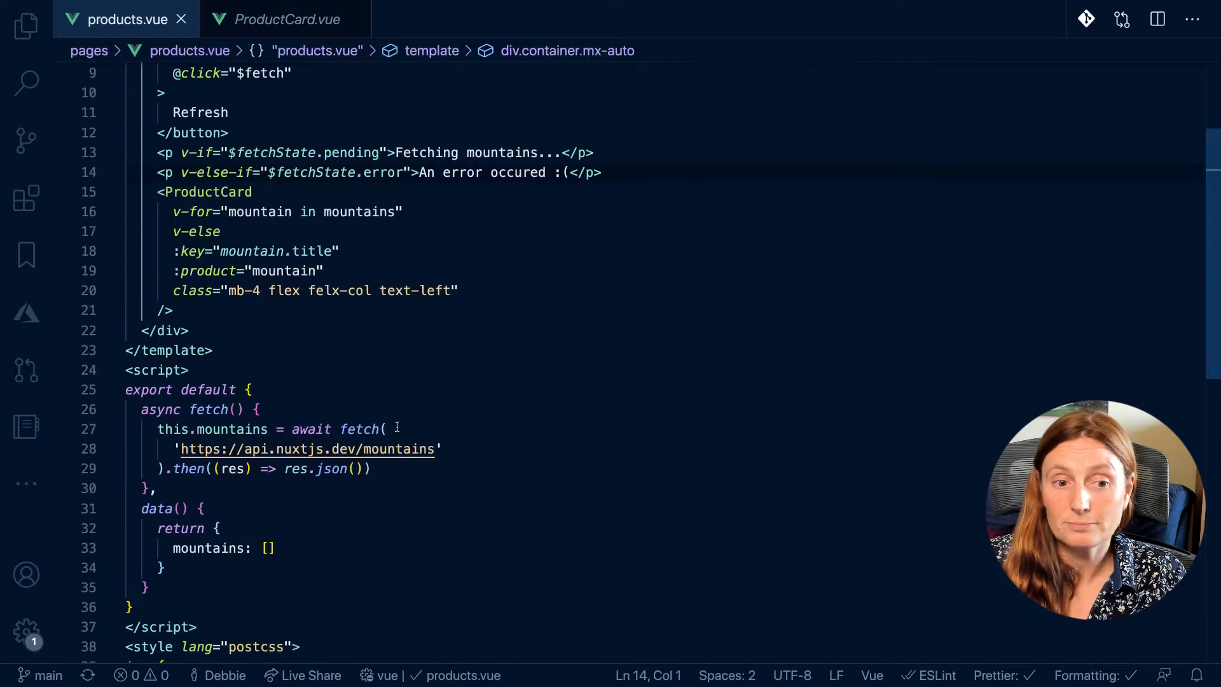
pyautogui.scroll(-3)
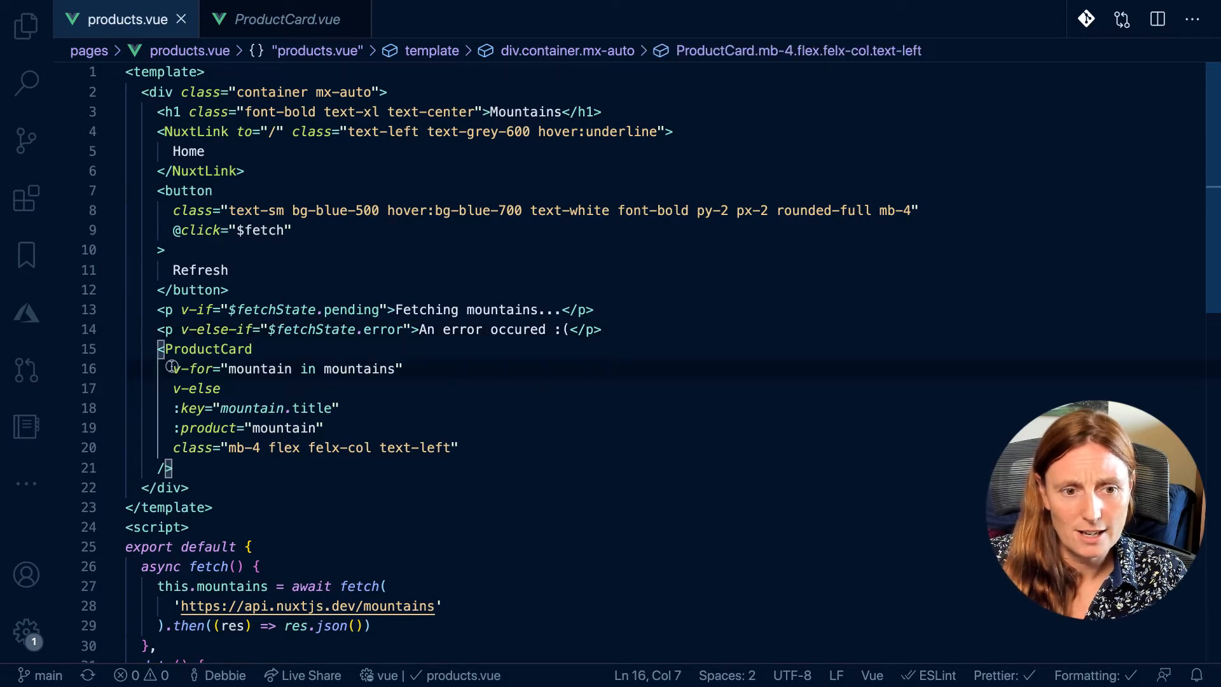
# Step: Cut the v-for, v-else, :key, :product and class attributes from products.vue's ProductCard tag
pyautogui.moveTo(172, 369); pyautogui.dragTo(310, 428)
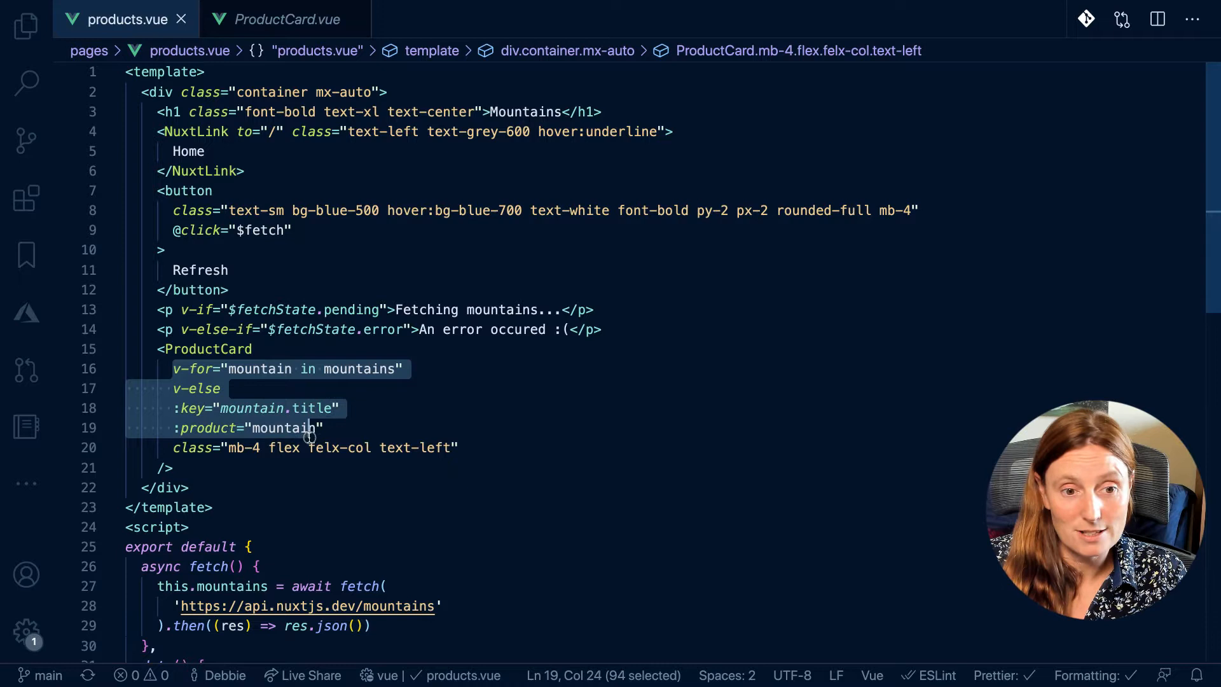
pyautogui.moveTo(311, 428); pyautogui.dragTo(459, 447)
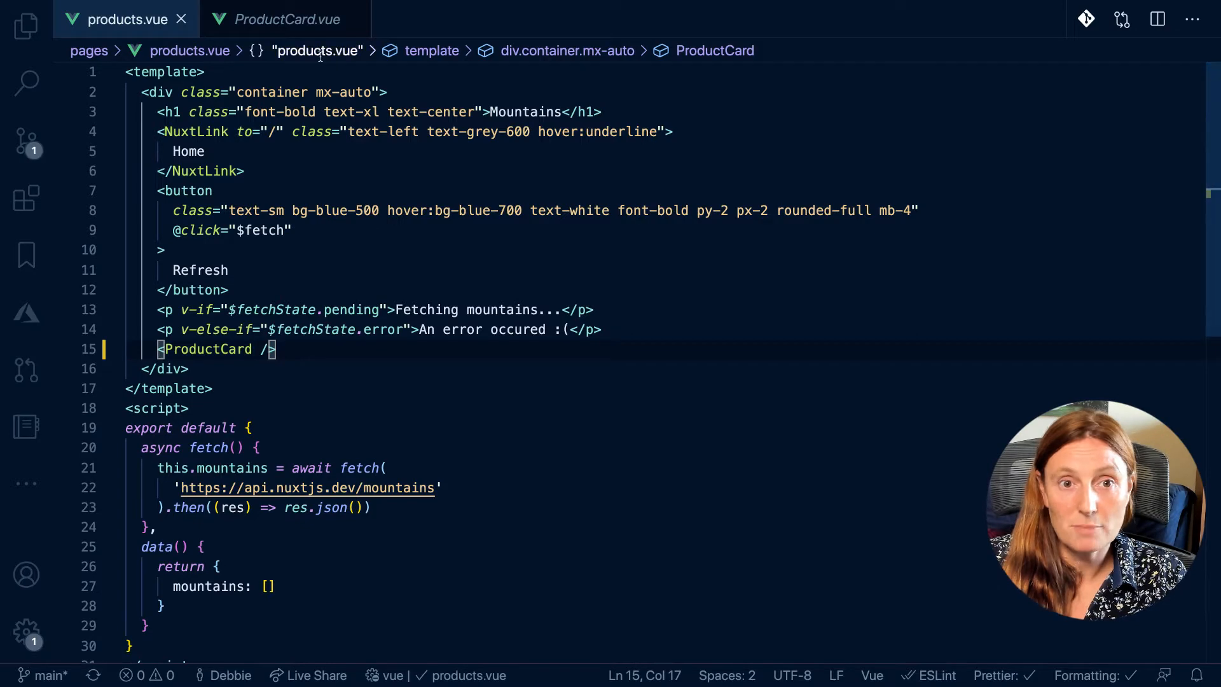
pyautogui.click(285, 19)
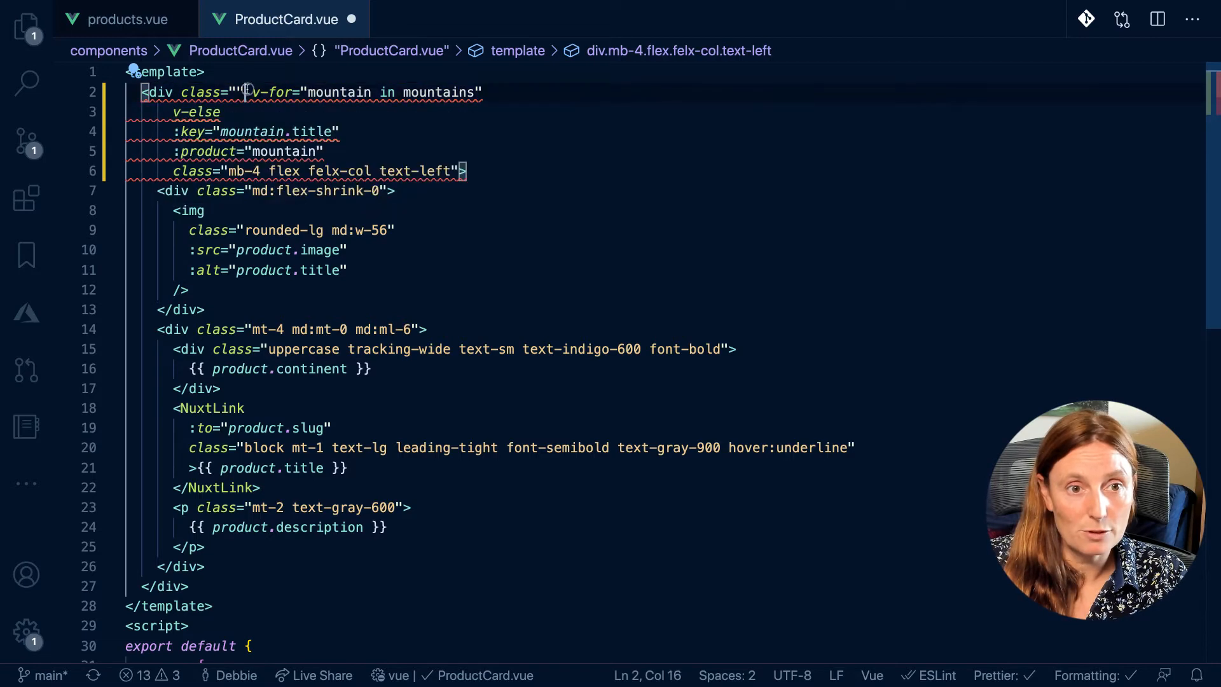
# Step: Replace the root div's empty class in ProductCard.vue with md:flex
pyautogui.press('Backspace')
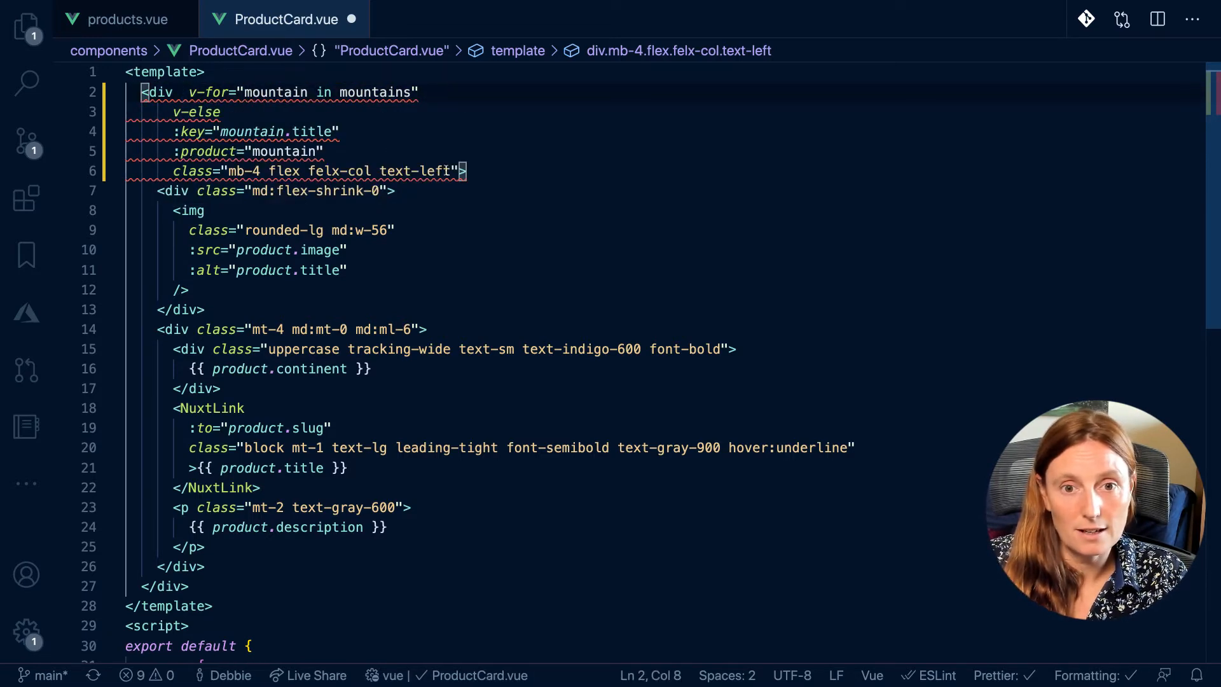
pyautogui.write('md:flex')
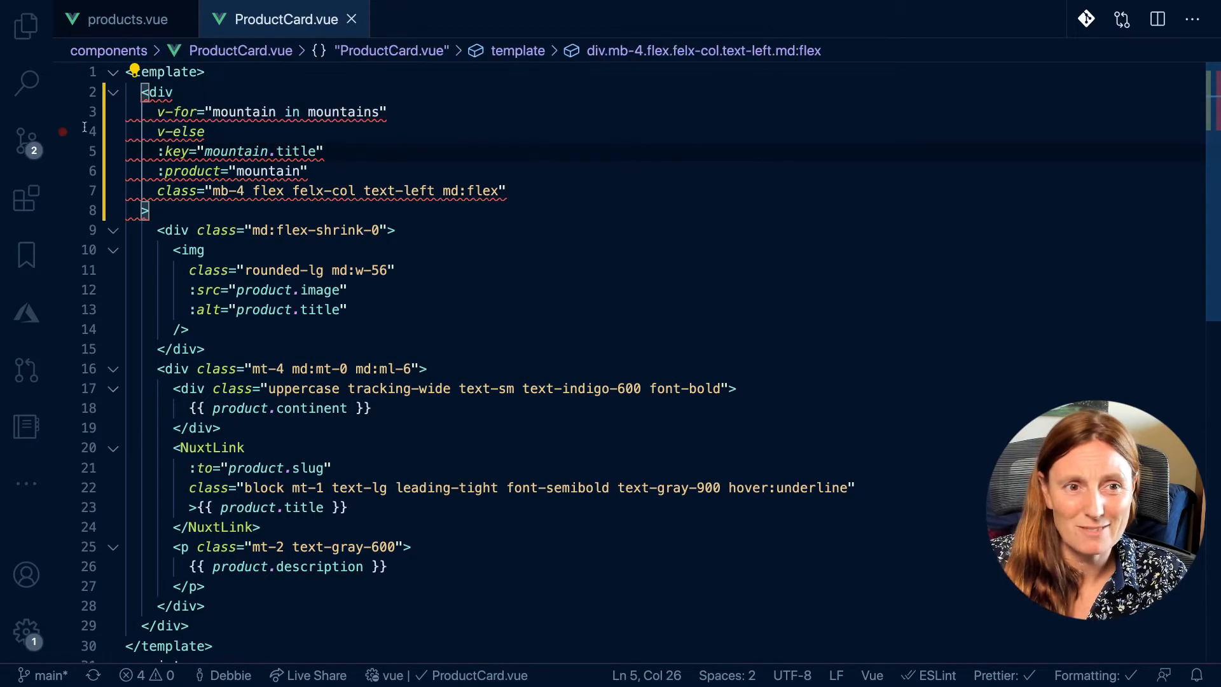
pyautogui.moveTo(181, 131)
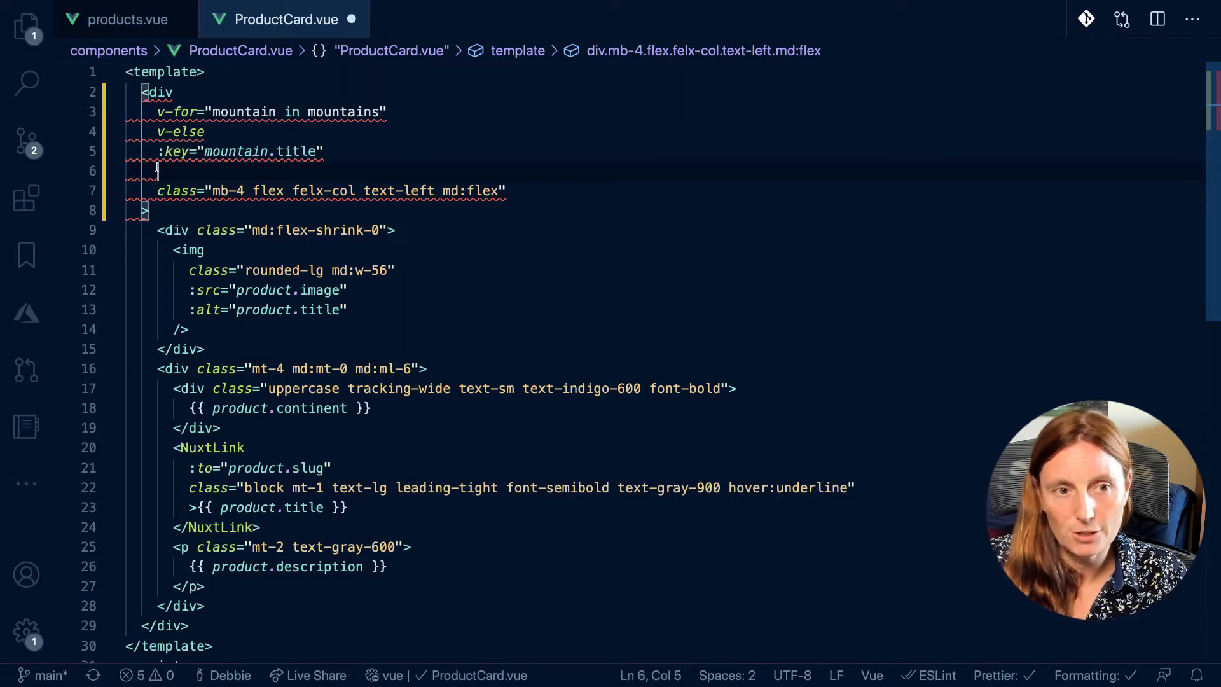
pyautogui.click(126, 18)
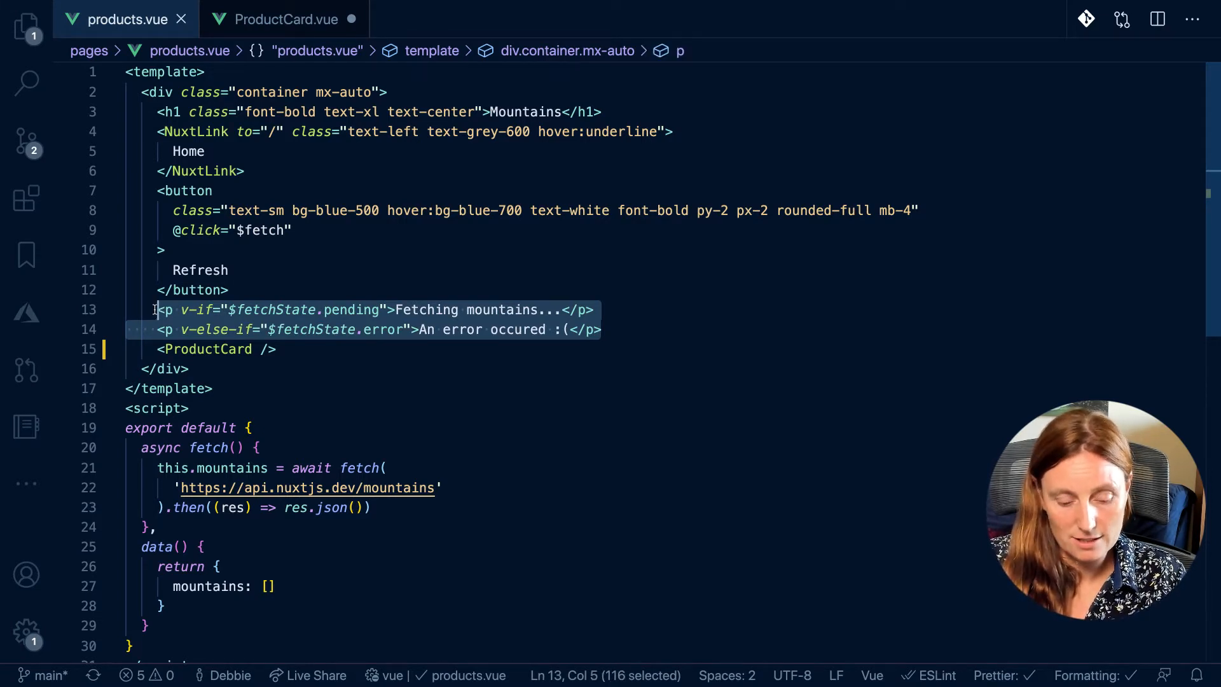
# Step: Paste the fetching and error paragraphs into ProductCard.vue and wrap the template in a div
pyautogui.press('Delete')
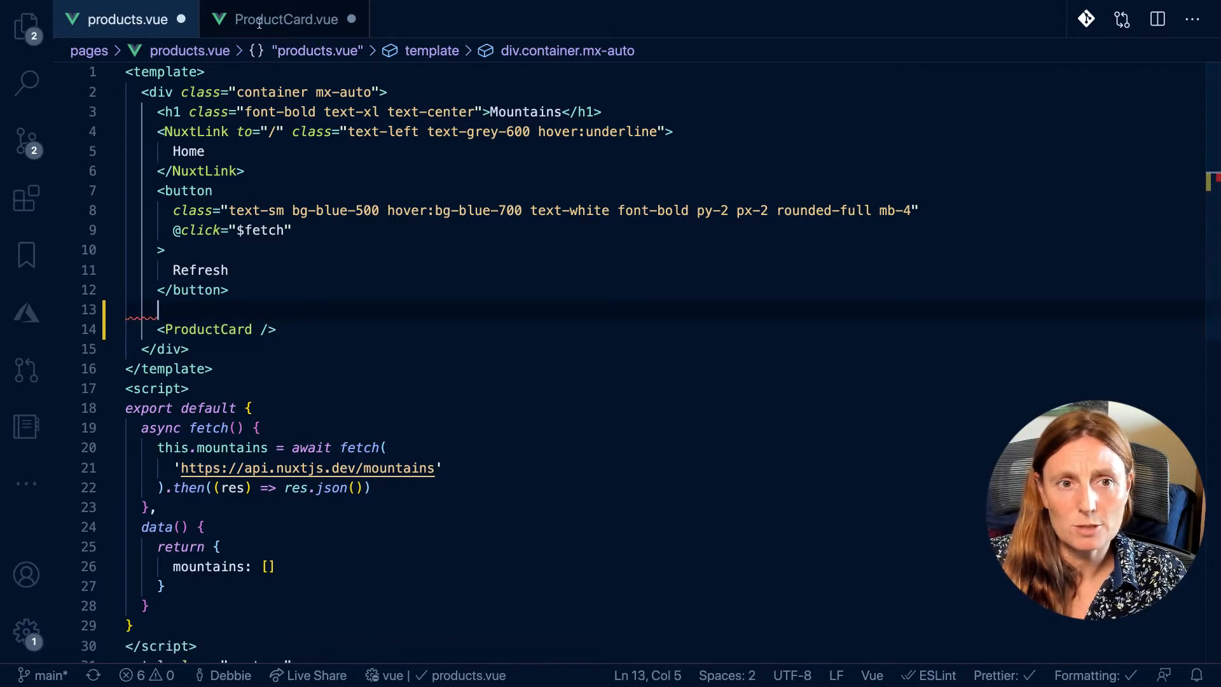
pyautogui.click(285, 18)
pyautogui.write('<')
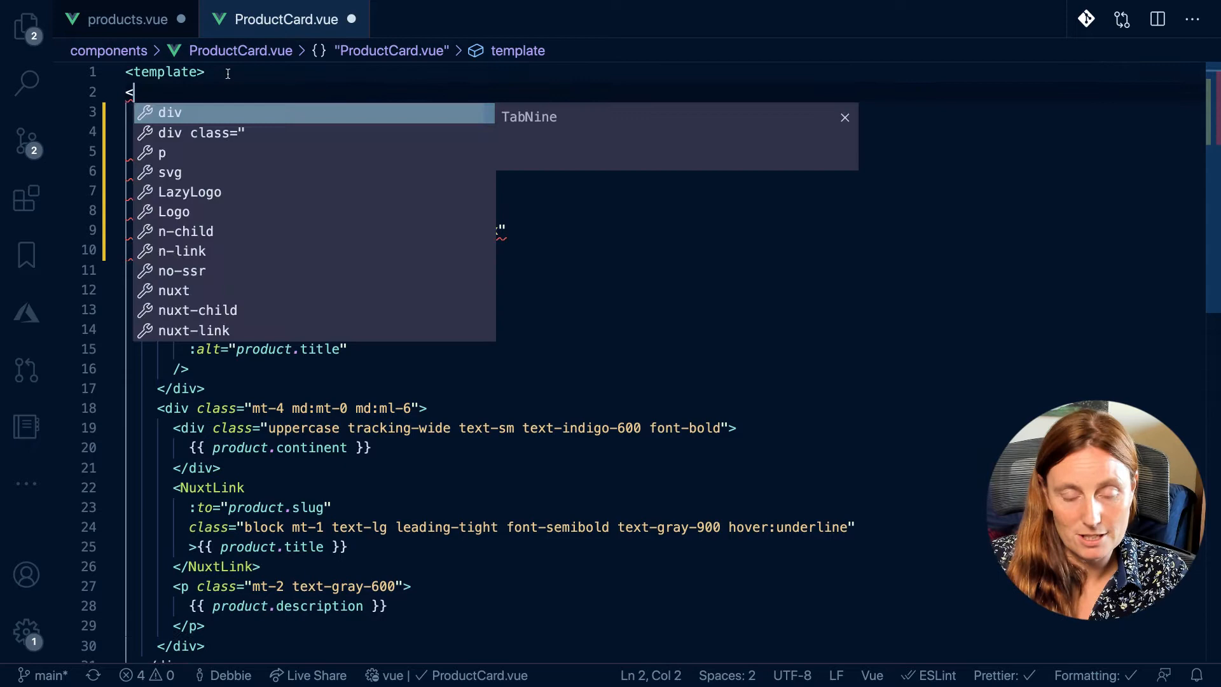
pyautogui.write('d')
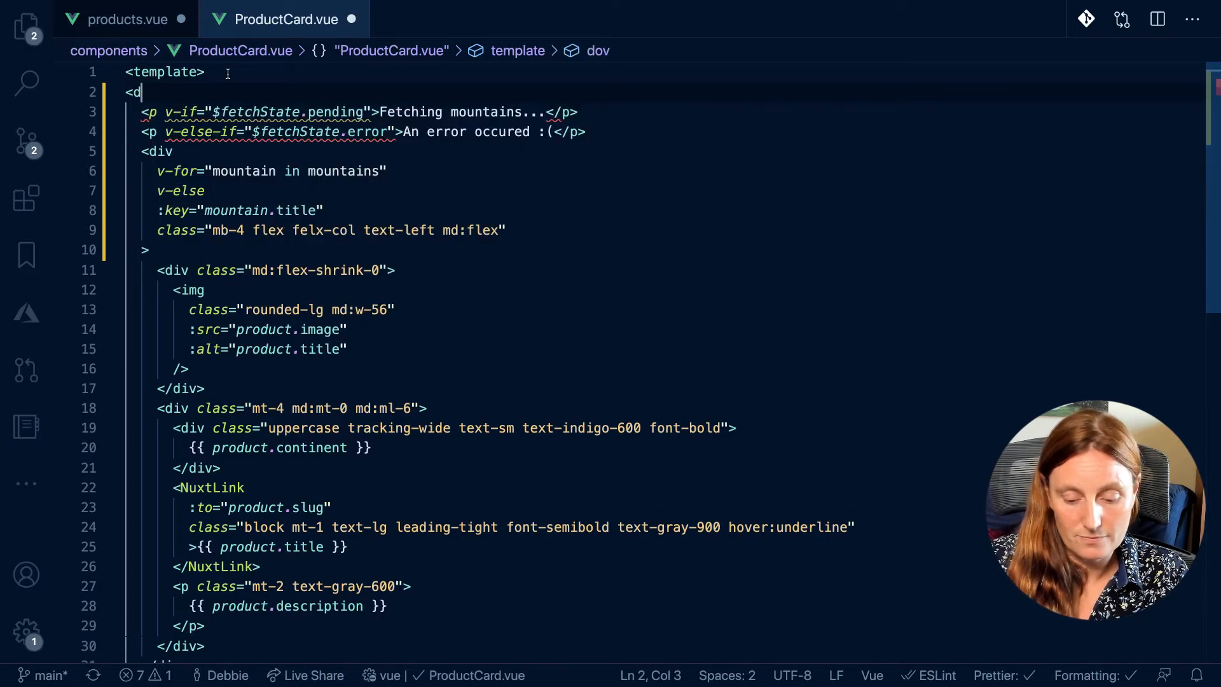
pyautogui.write('iv>')
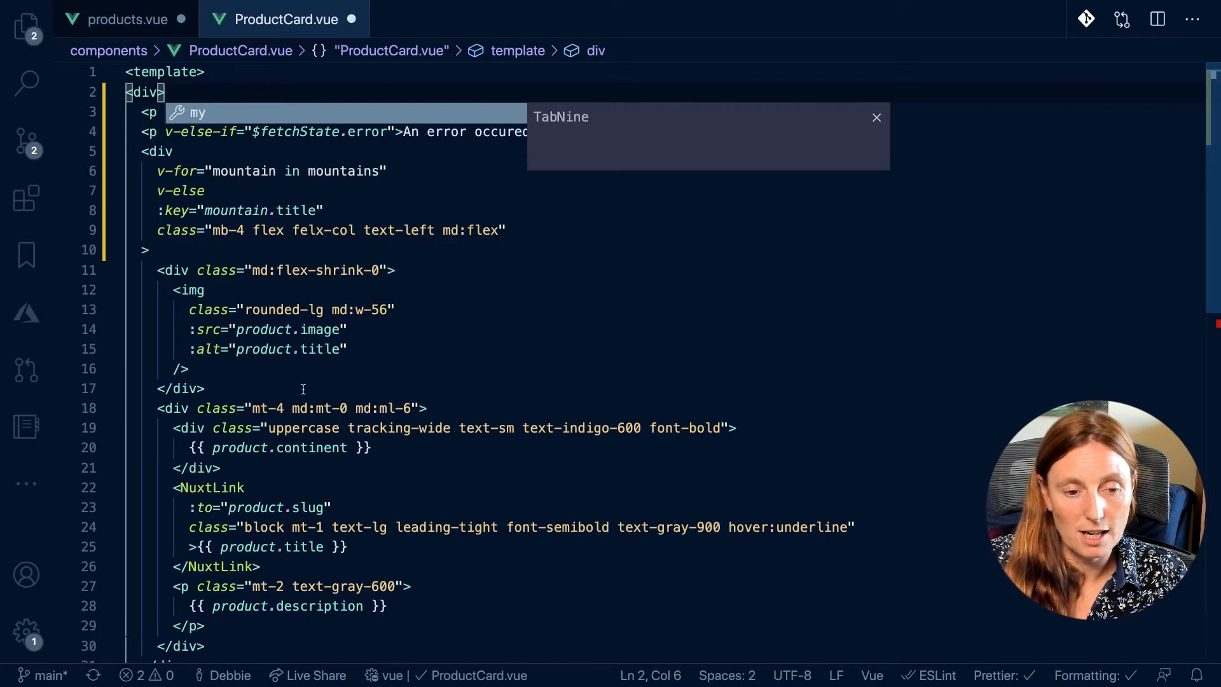
pyautogui.scroll(-3)
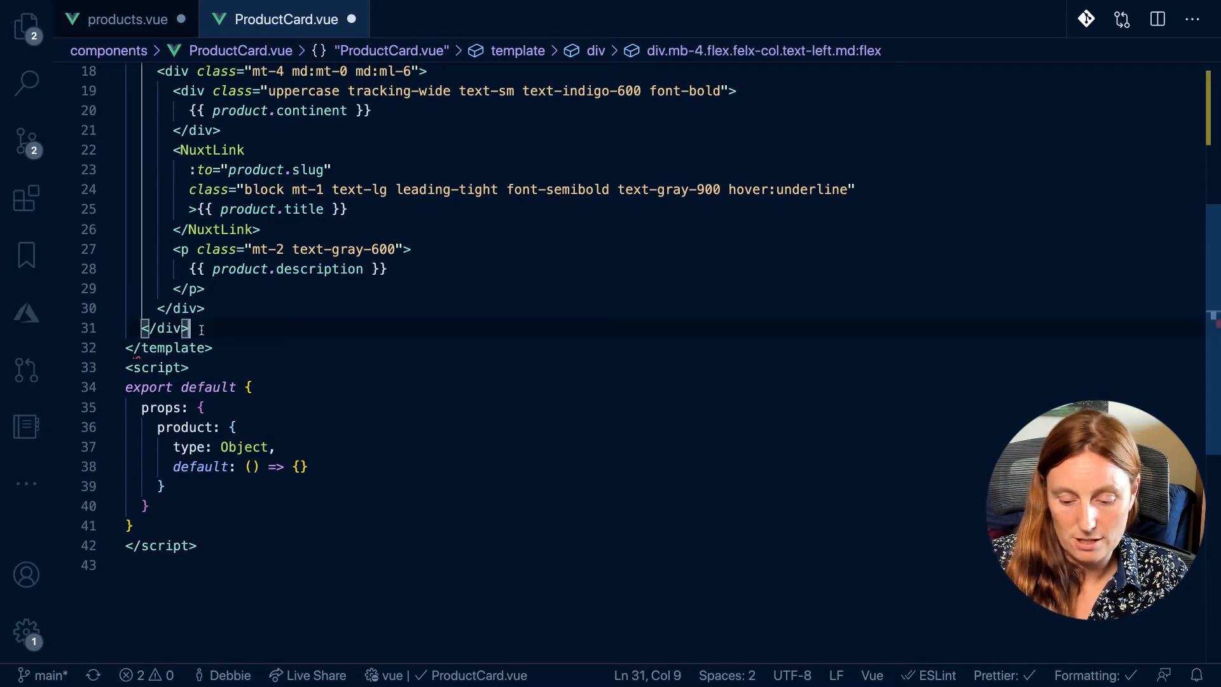
pyautogui.write('</div')
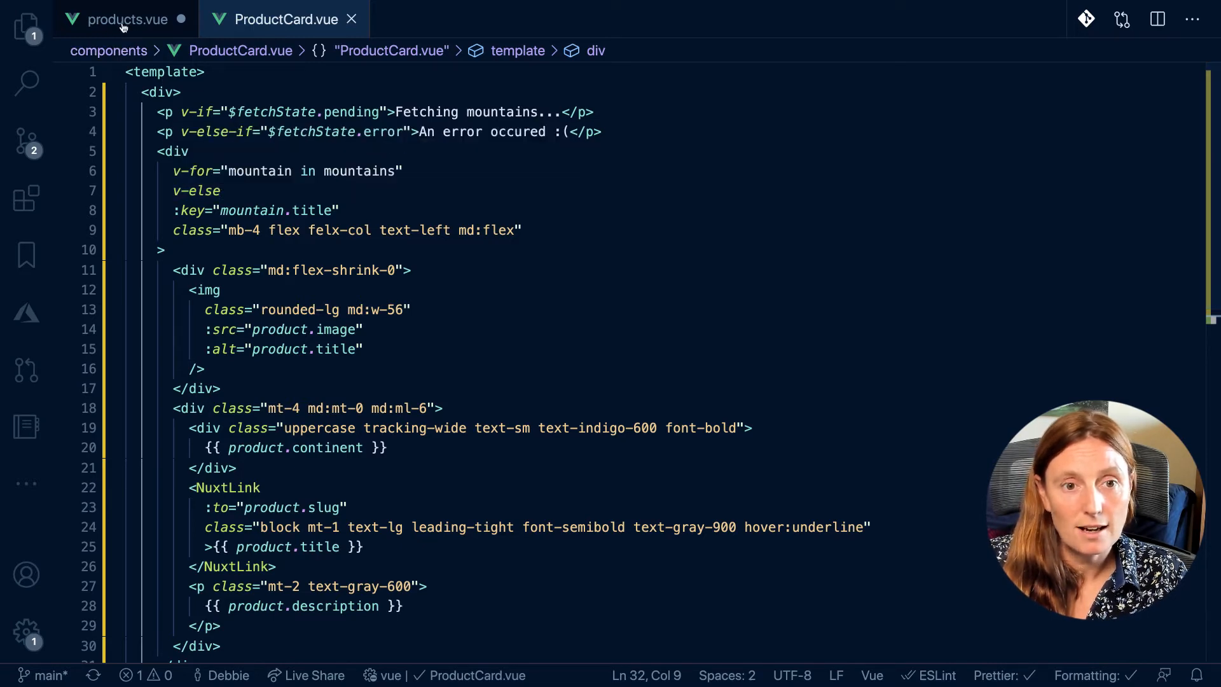
# Step: Cut the Refresh button from products.vue and paste it atop ProductCard's wrapper div
pyautogui.click(125, 18)
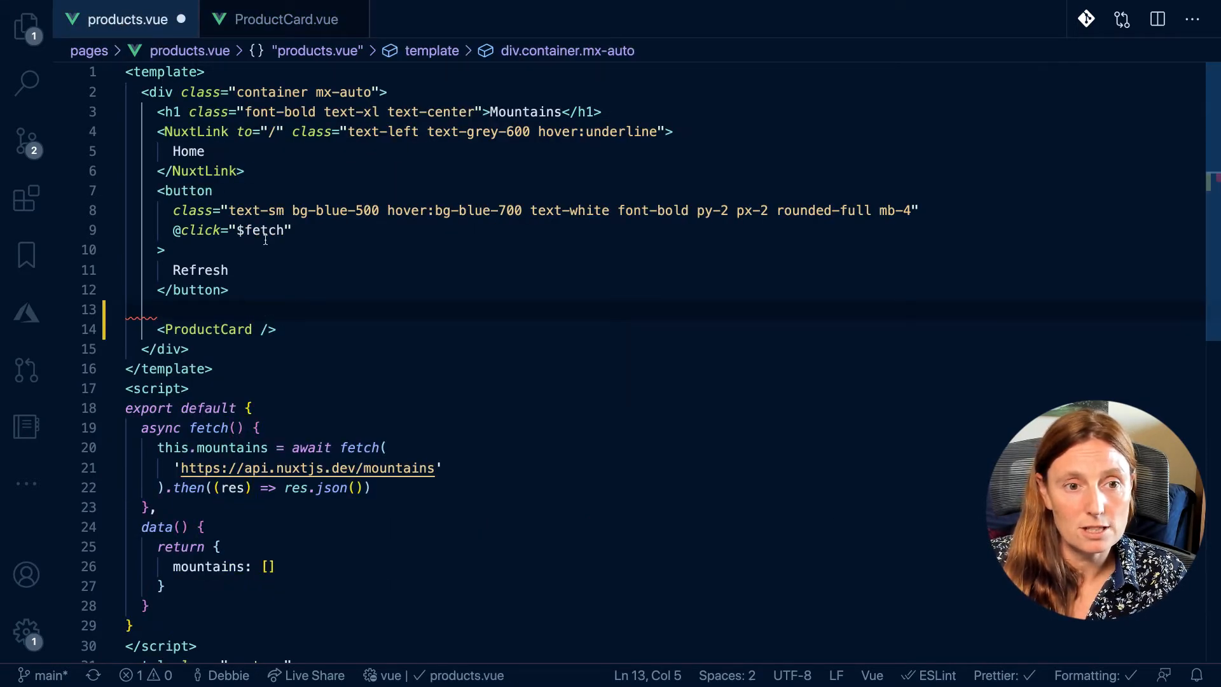
pyautogui.moveTo(173, 230); pyautogui.dragTo(229, 290)
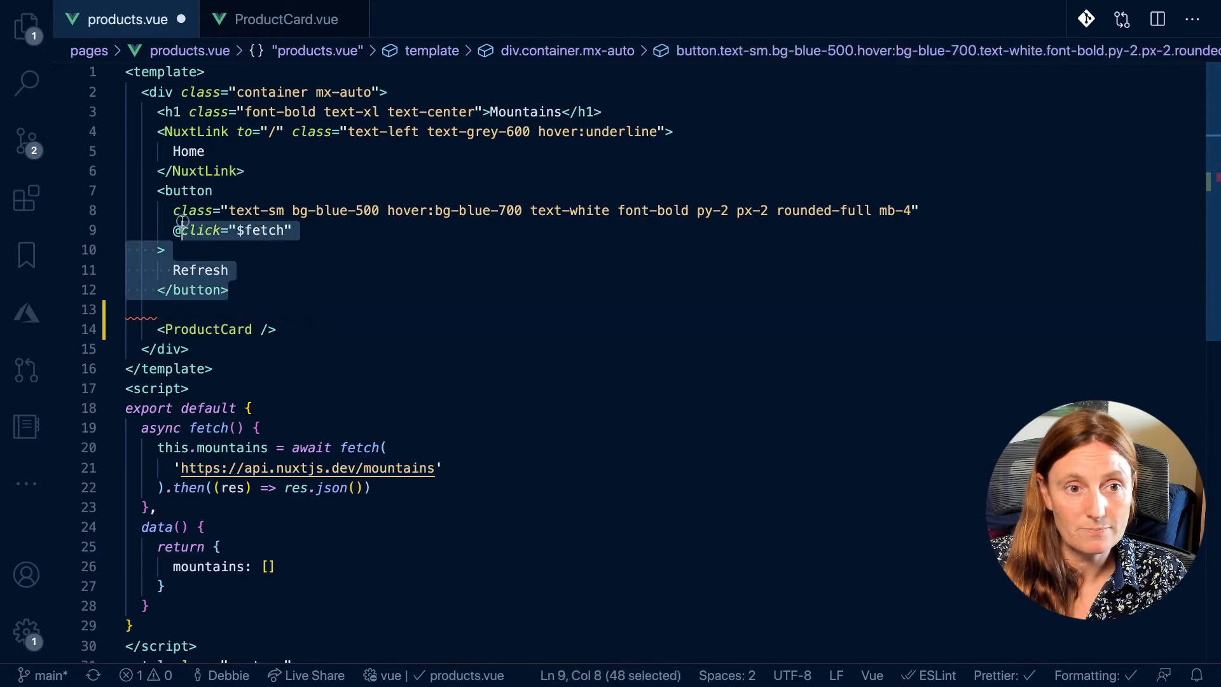
pyautogui.press('Delete')
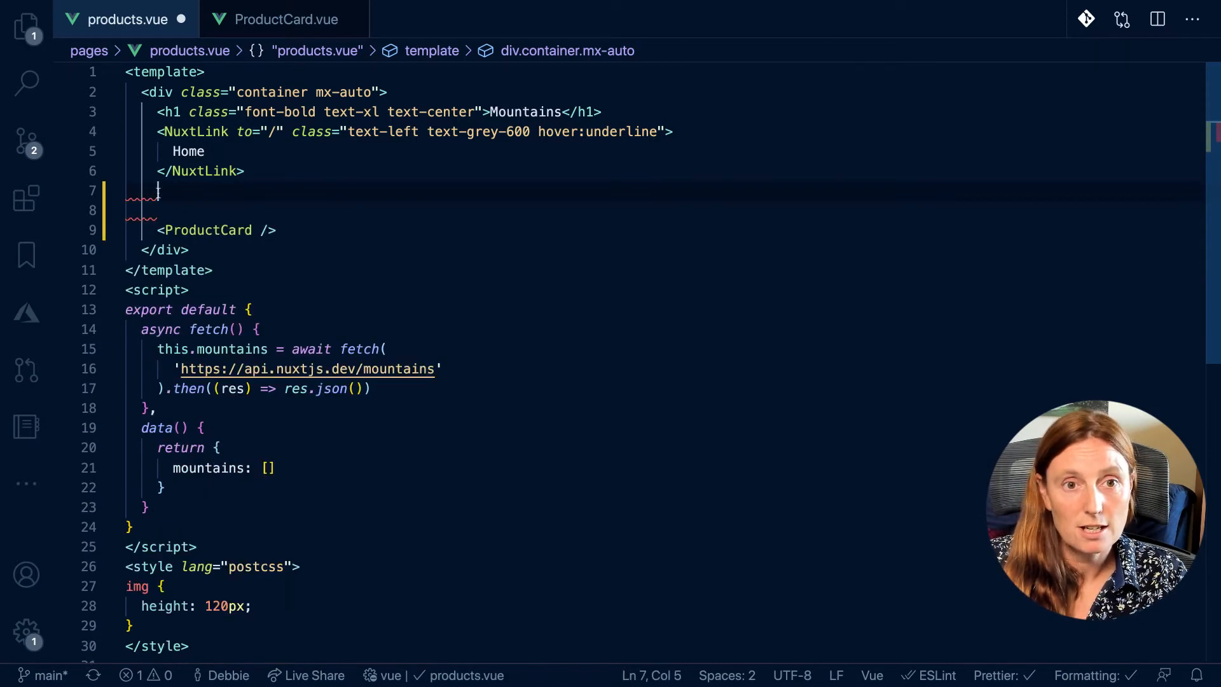
pyautogui.click(286, 18)
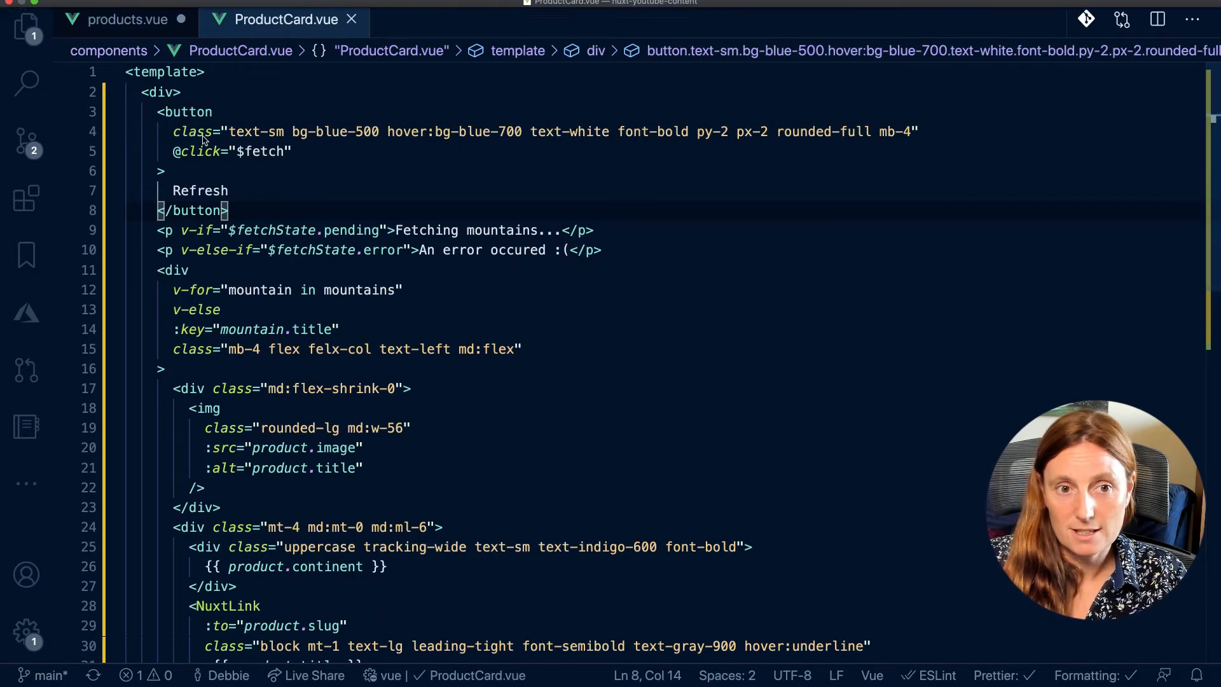
pyautogui.scroll(-3)
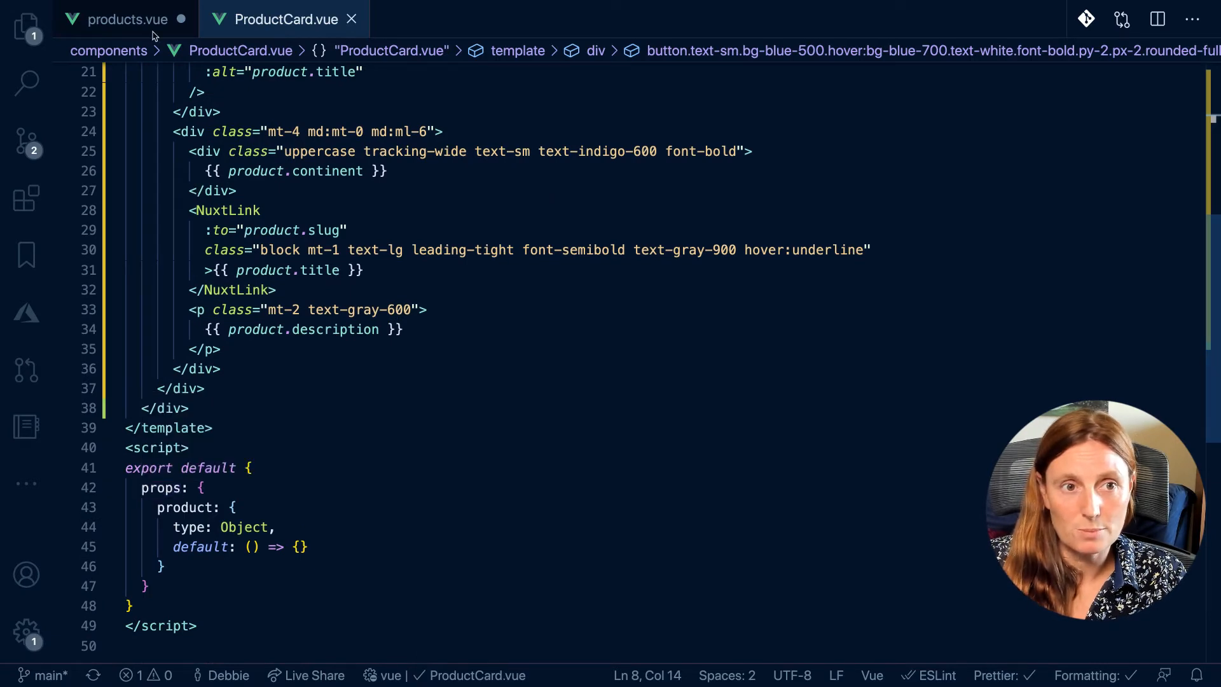
pyautogui.click(125, 19)
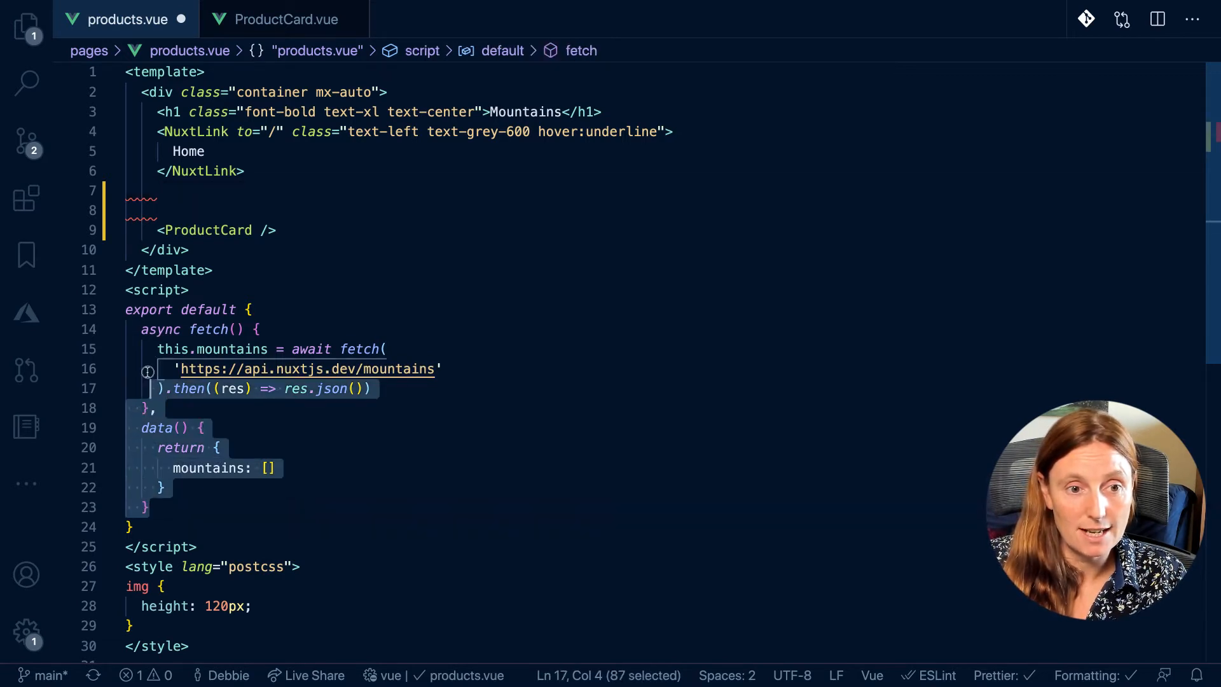
# Step: Delete the async fetch() and data() blocks from products.vue's script
pyautogui.press('Delete')
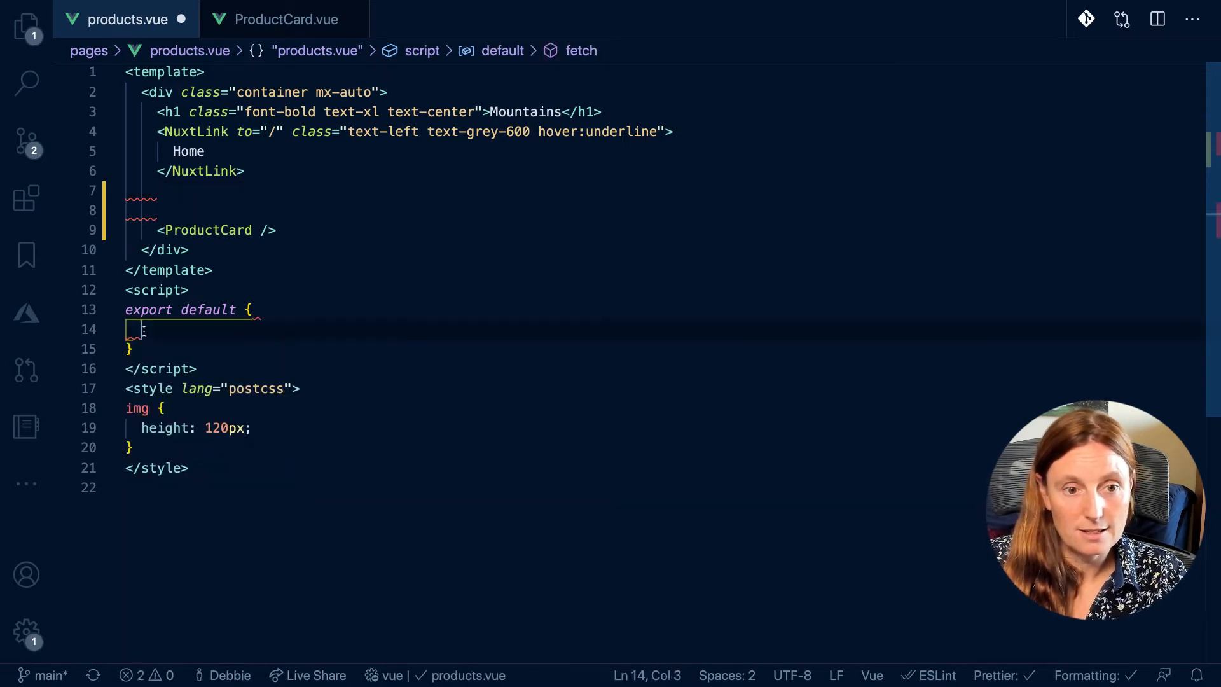
pyautogui.click(285, 18)
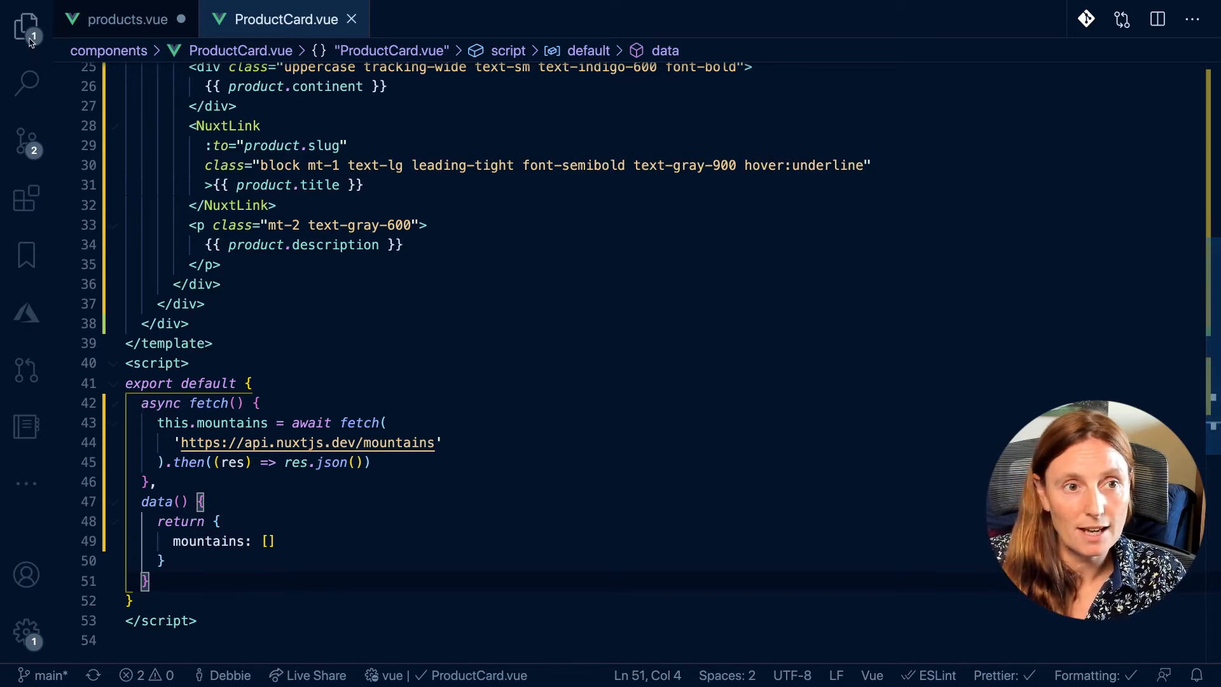
# Step: Add data() returning mountains: [] after ProductCard's async fetch method
pyautogui.click(27, 29)
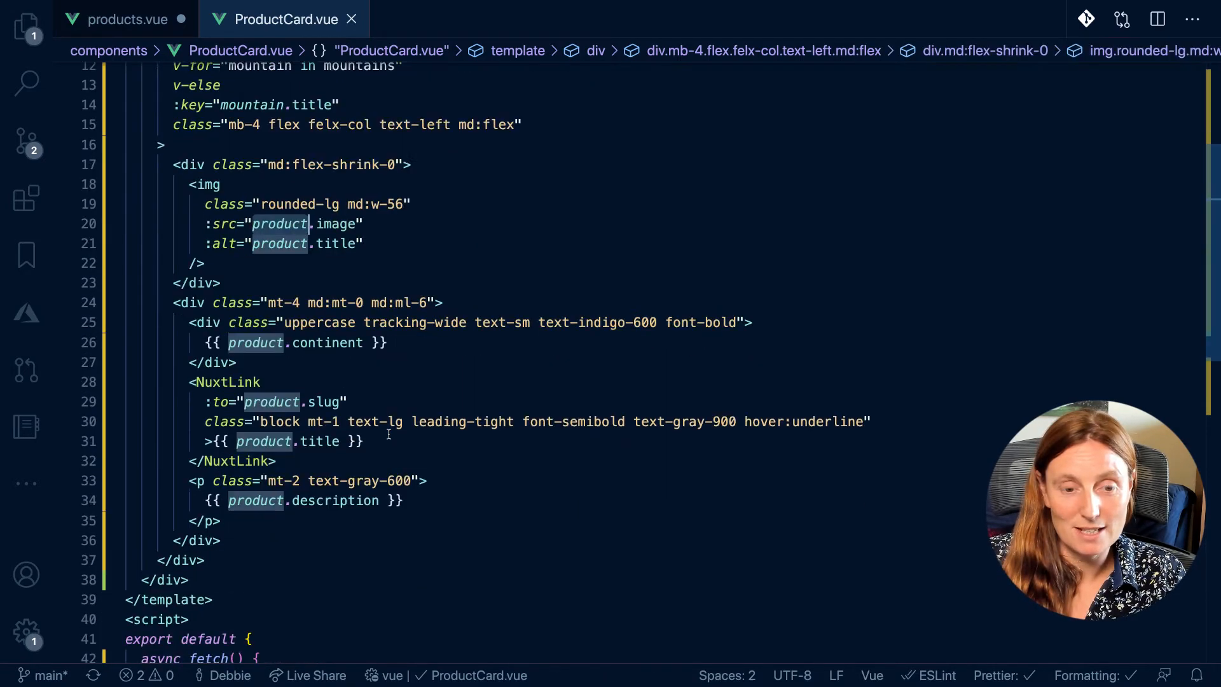
# Step: Rename product.image, title, continent, slug and description to mountain.* in ProductCard's template
pyautogui.scroll(-3)
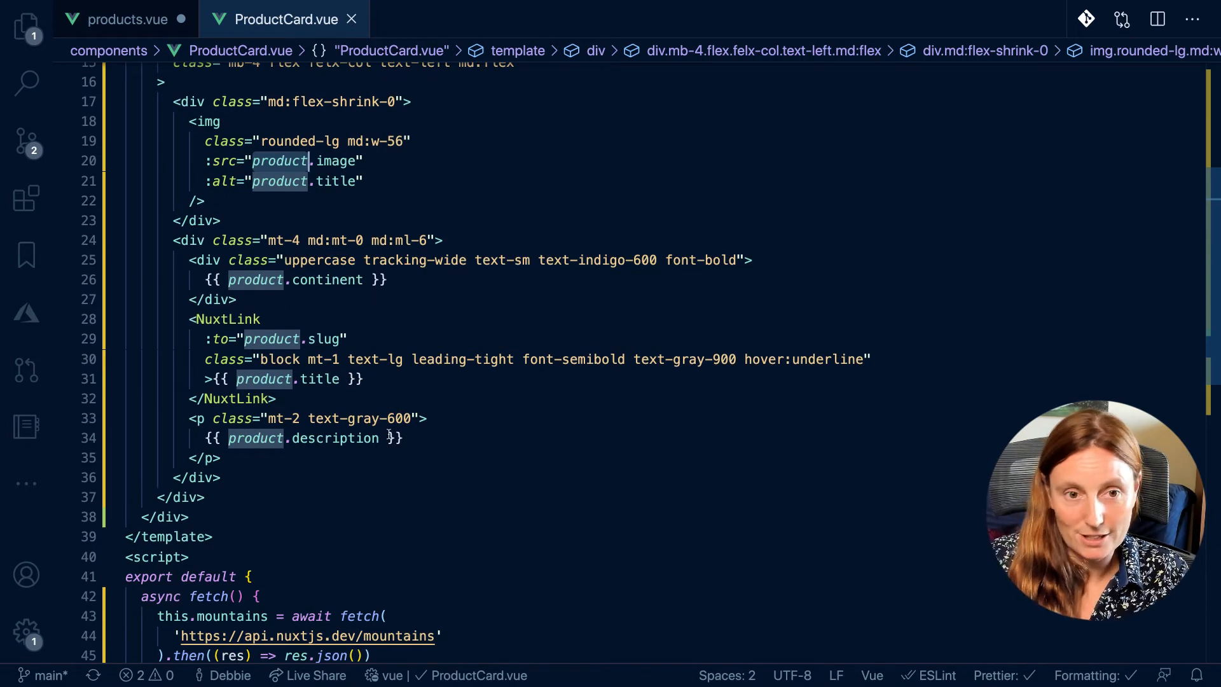
pyautogui.write('mountain')
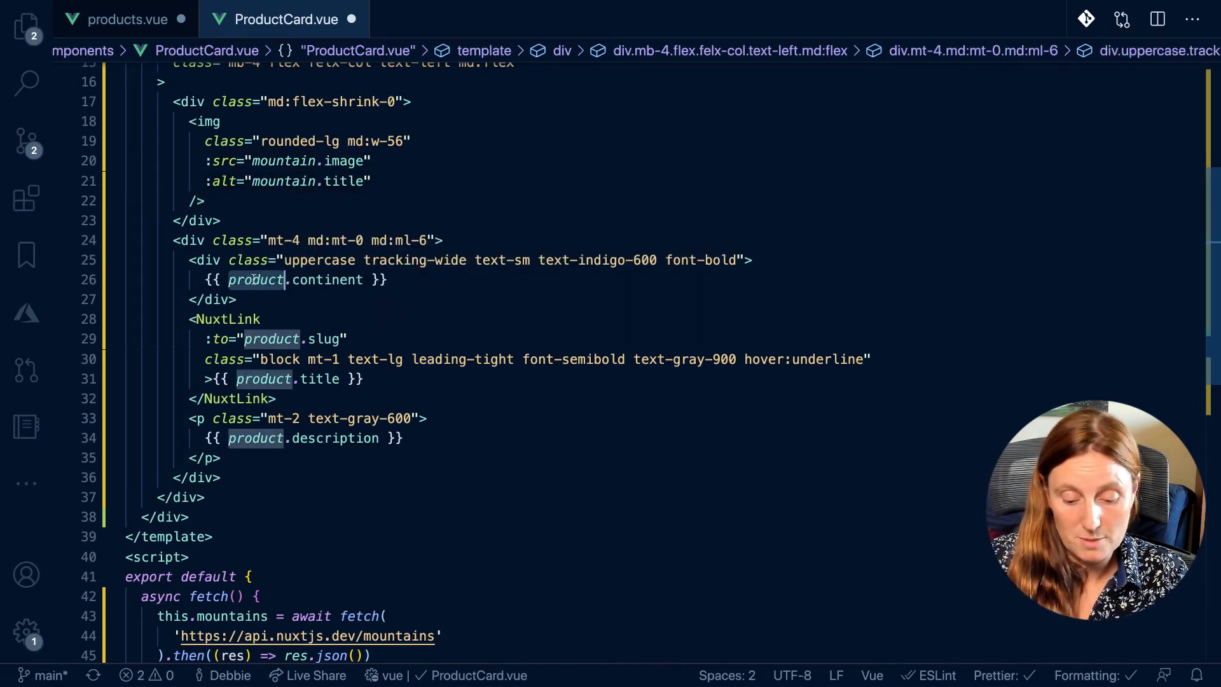
pyautogui.write('mountain')
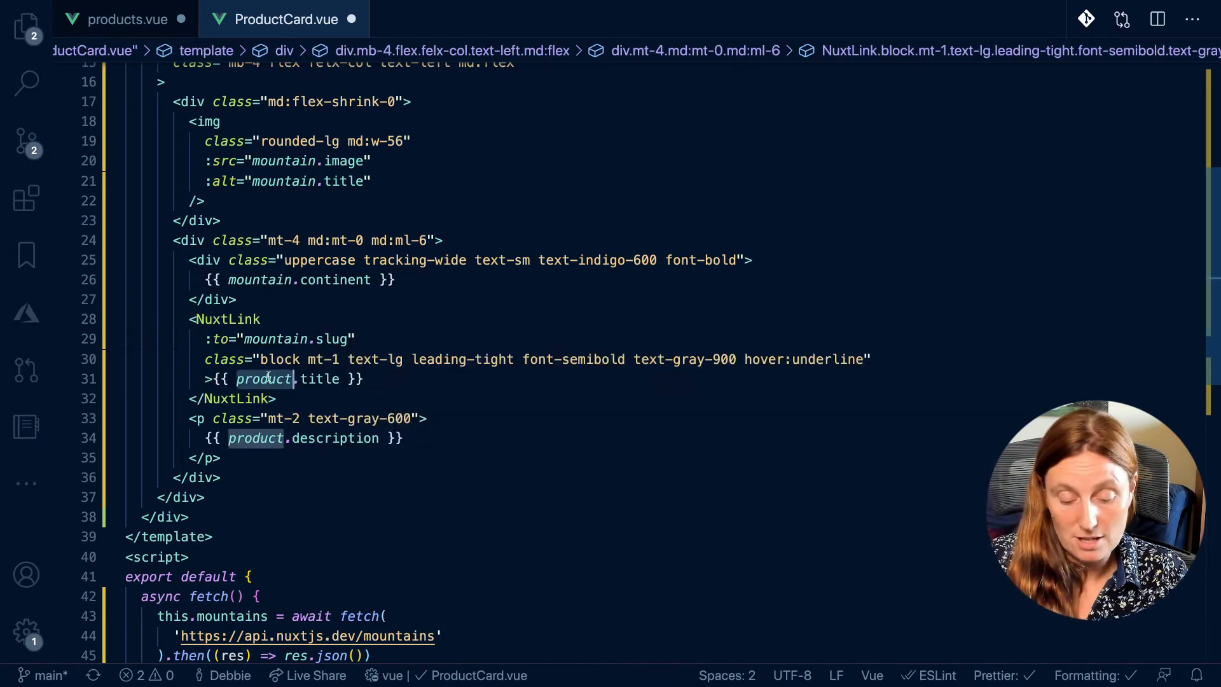
pyautogui.write('mountain')
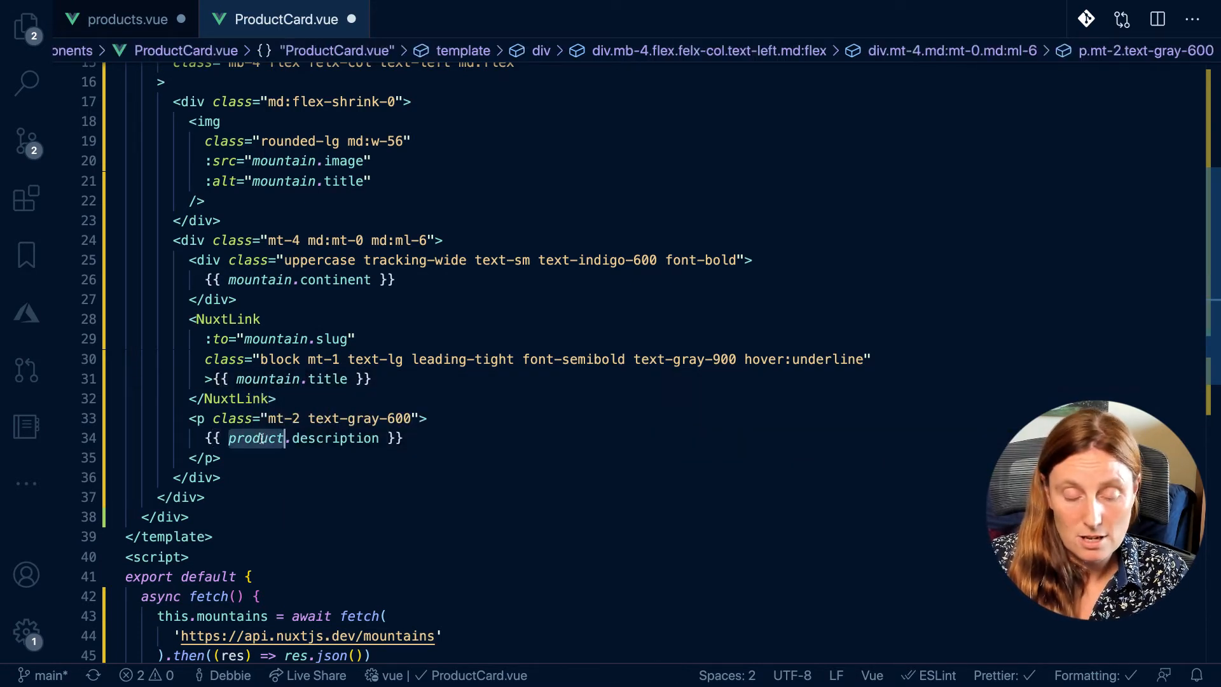
pyautogui.write('mountain in mountains"')
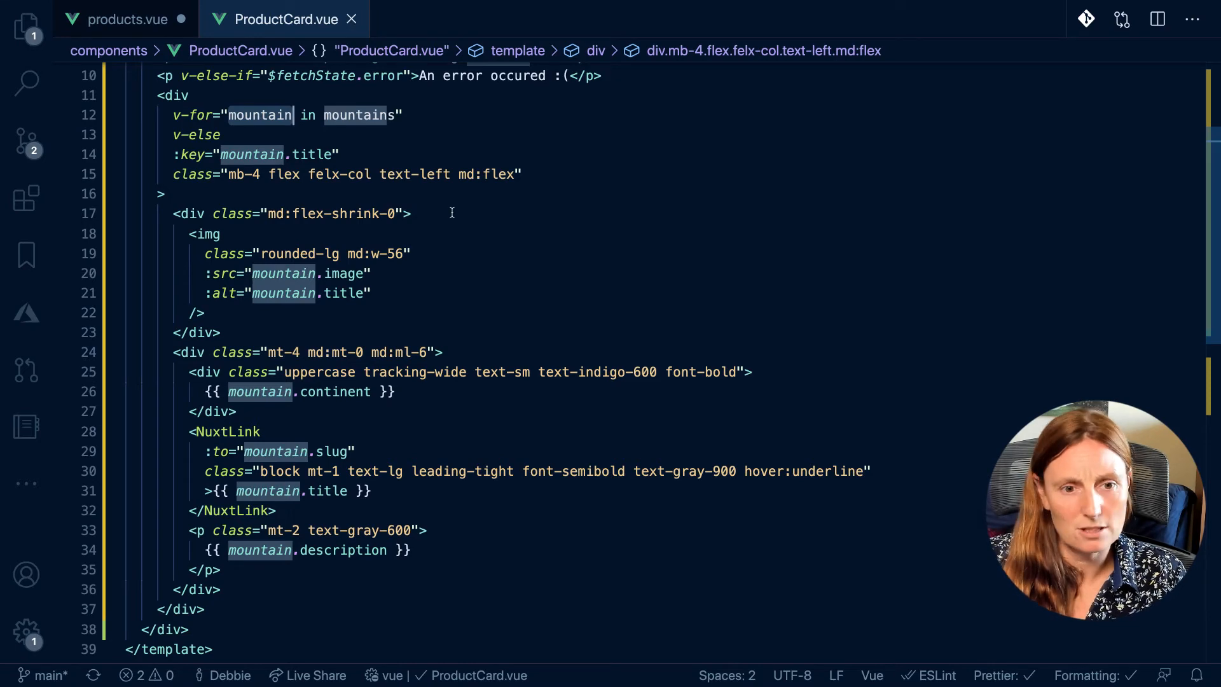
pyautogui.scroll(-3)
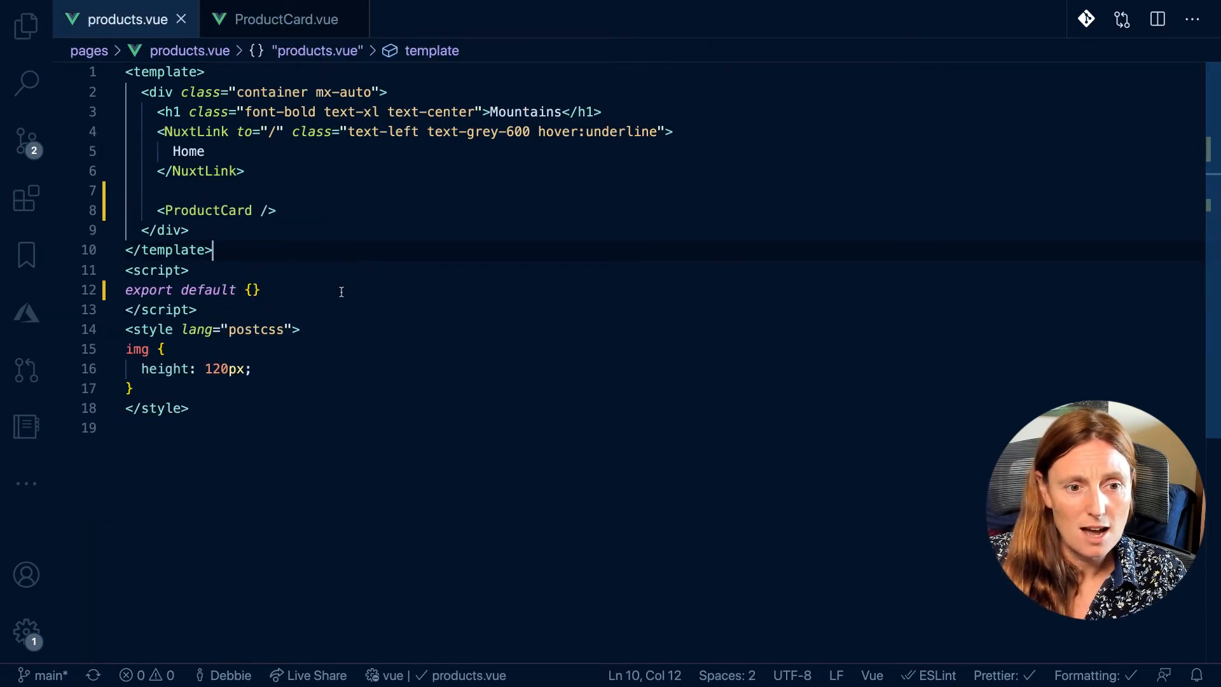
# Step: Cut the 120px img style block from products.vue and paste it into ProductCard.vue
pyautogui.moveTo(126, 329); pyautogui.dragTo(188, 409)
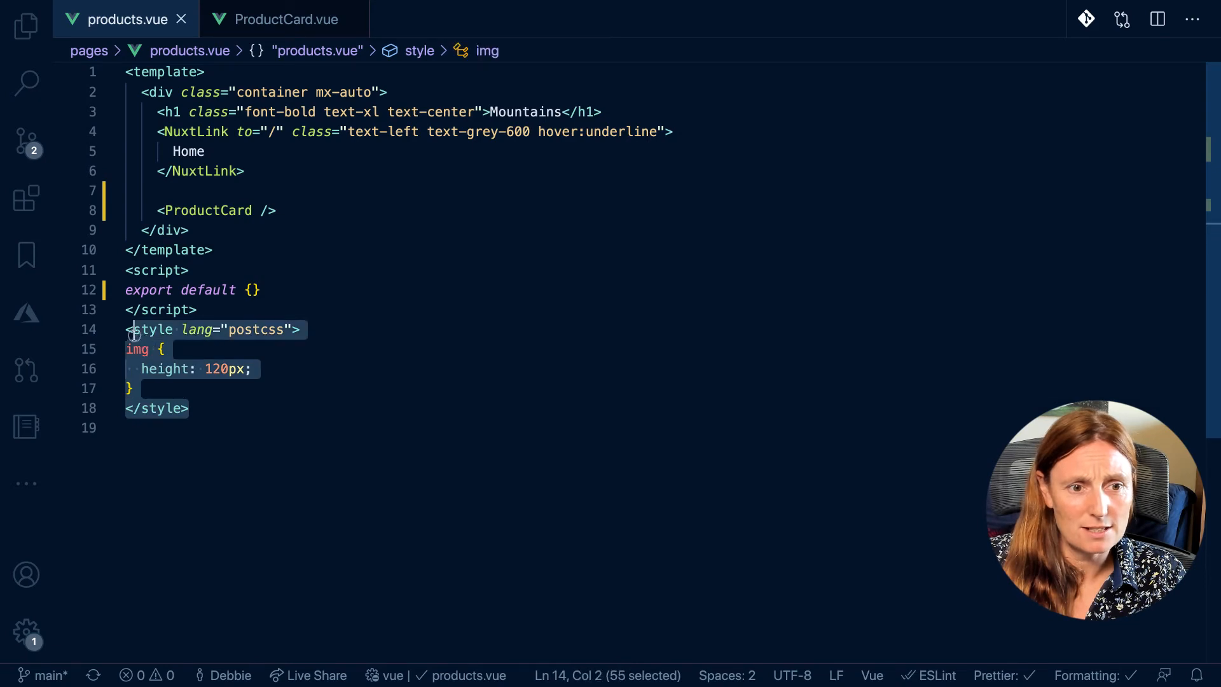
pyautogui.press('Delete')
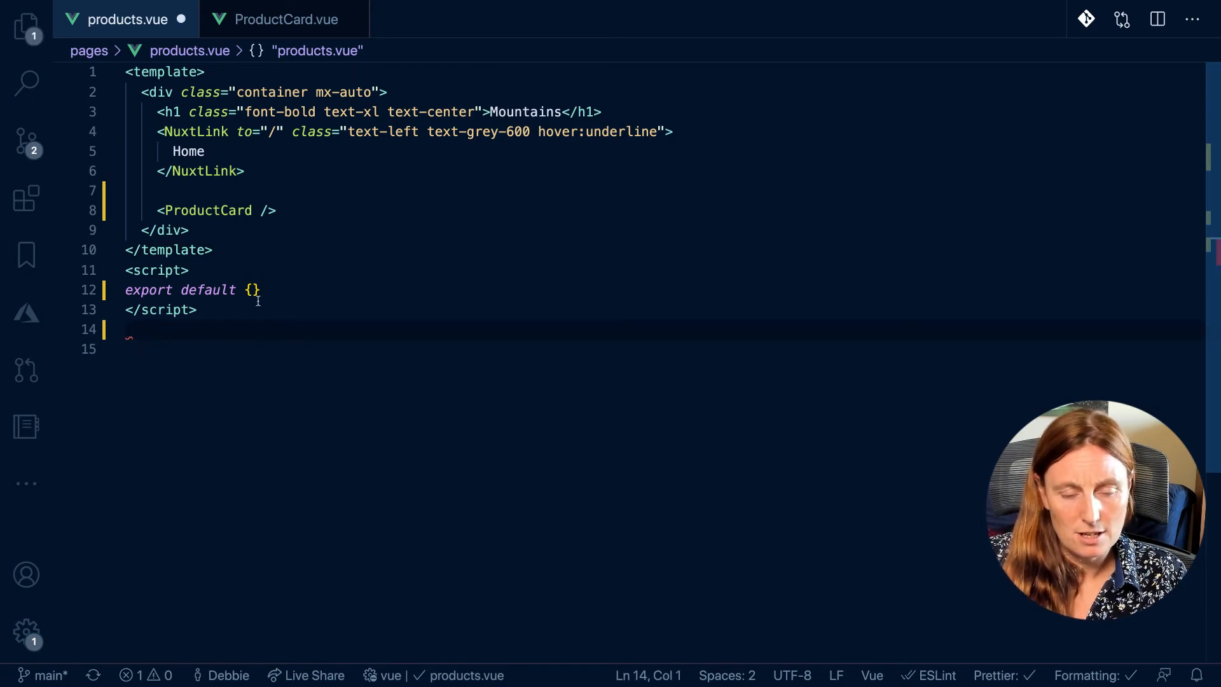
pyautogui.click(286, 20)
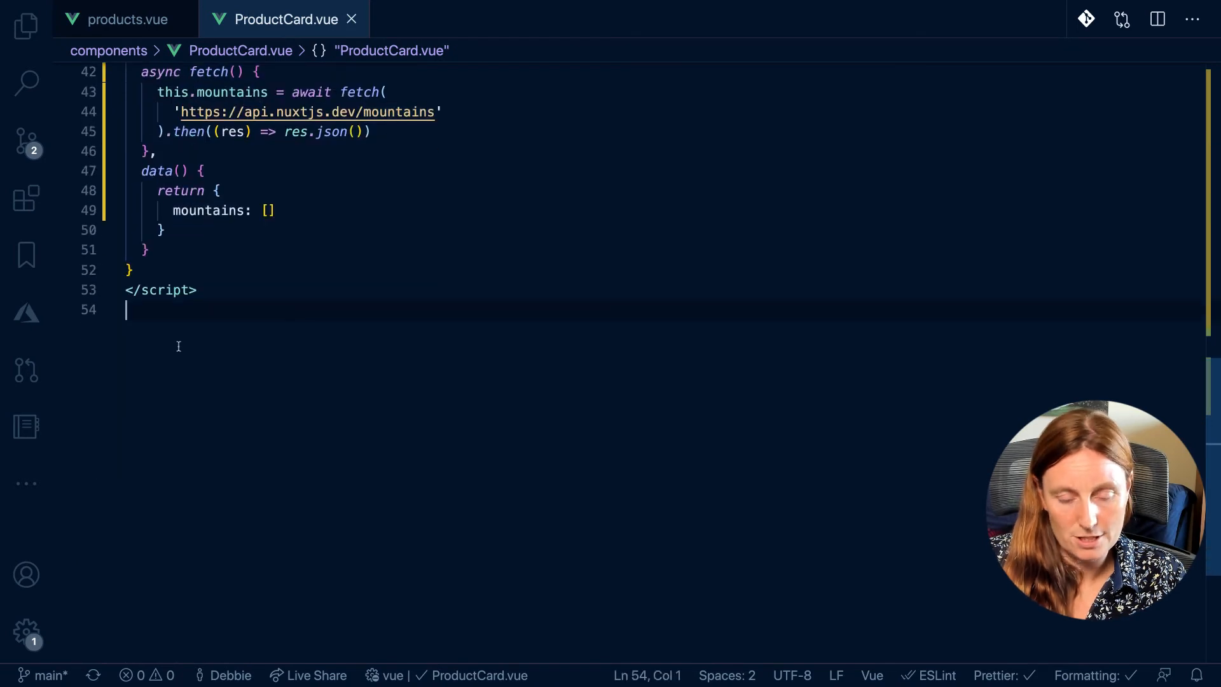
pyautogui.write('<style lang="postcss">')
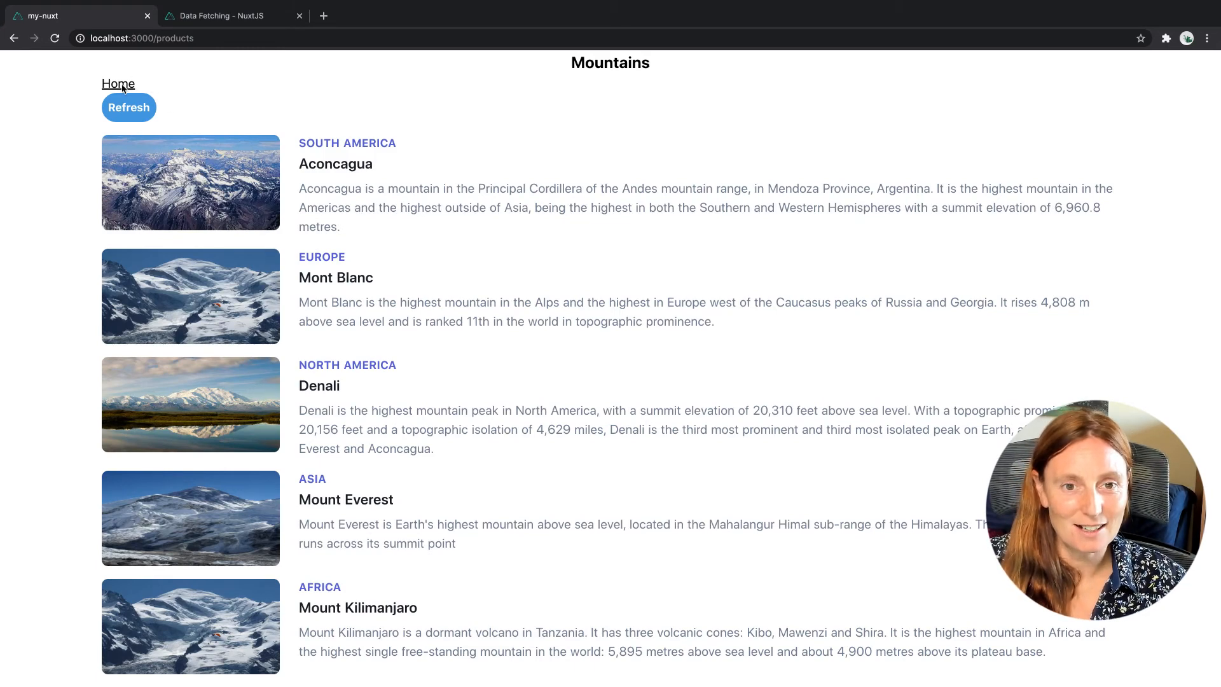
pyautogui.click(117, 83)
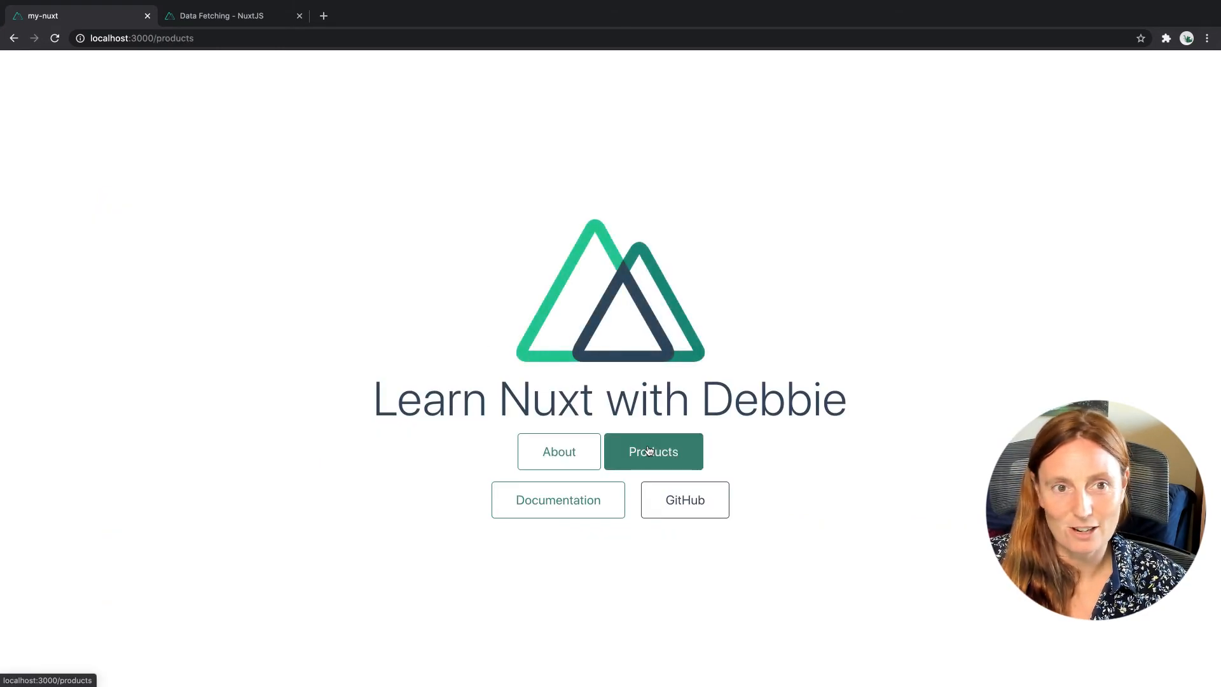
pyautogui.click(653, 451)
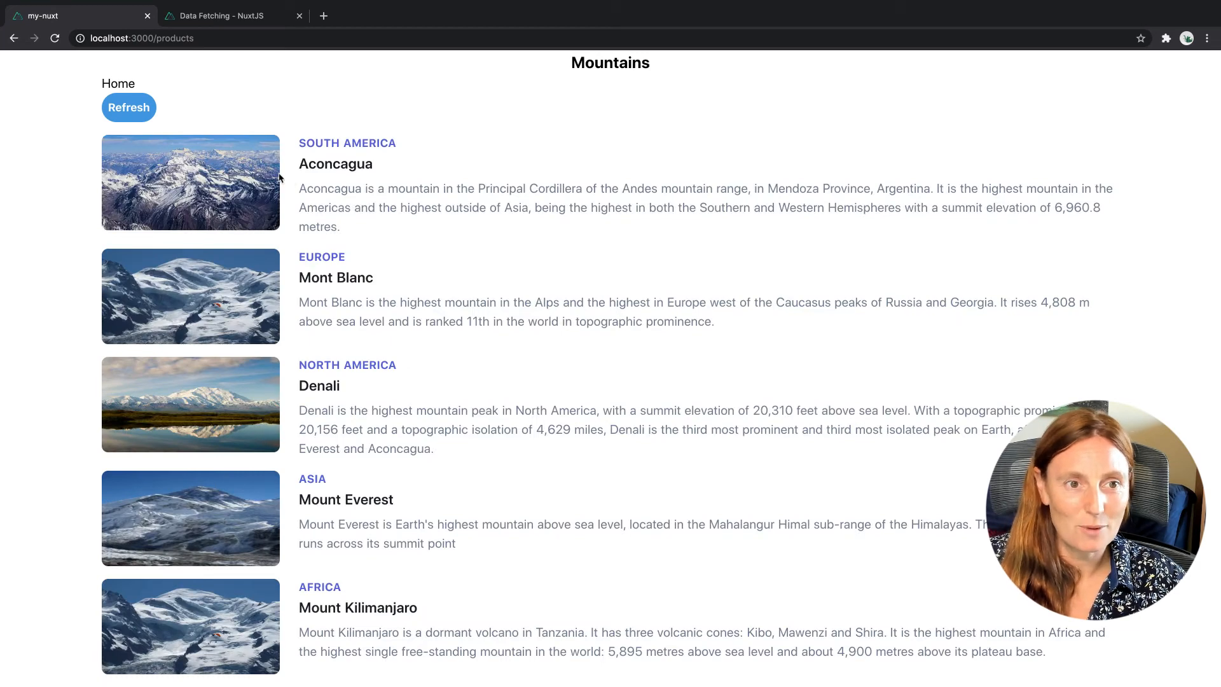
pyautogui.click(129, 108)
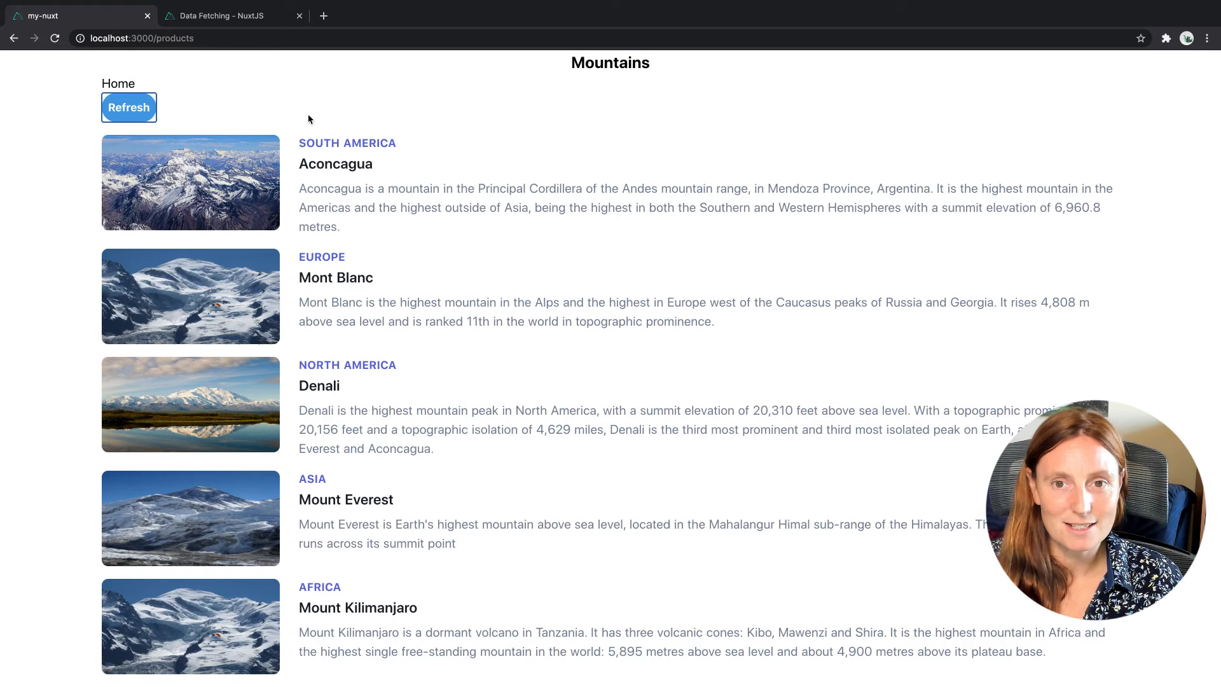
pyautogui.moveTo(254, 116)
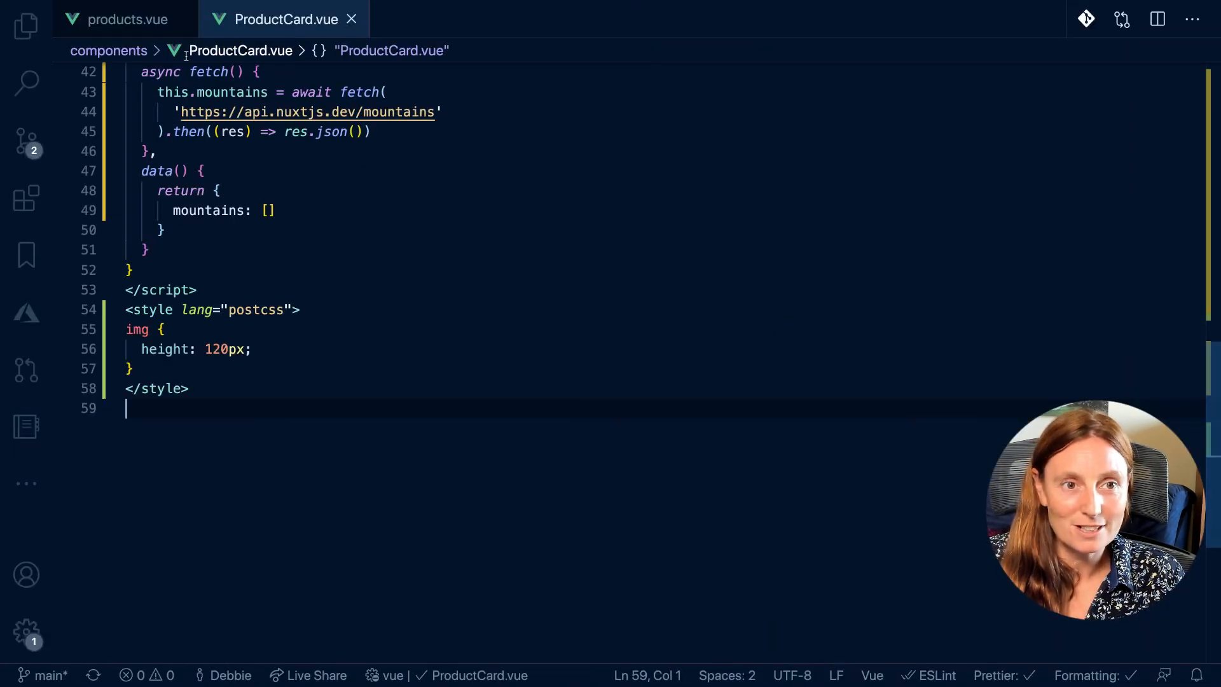
# Step: Copy <ProductCard /> from products.vue and paste it below about.vue's Home link
pyautogui.click(122, 18)
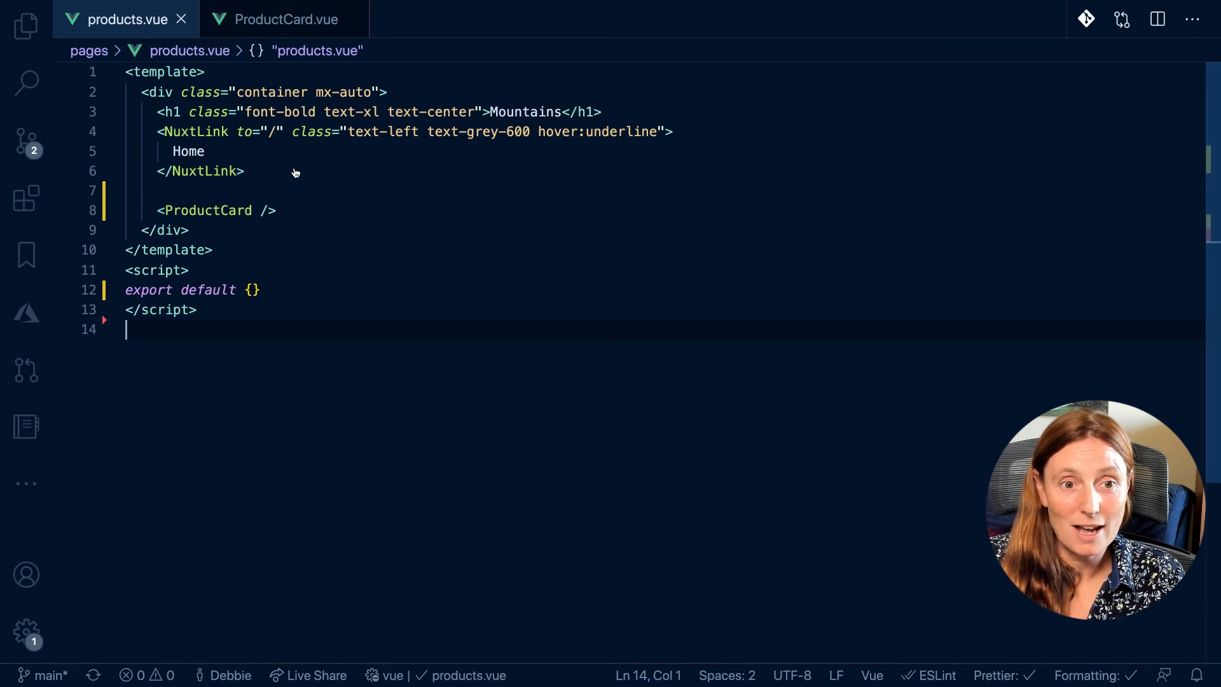
pyautogui.doubleClick(208, 211)
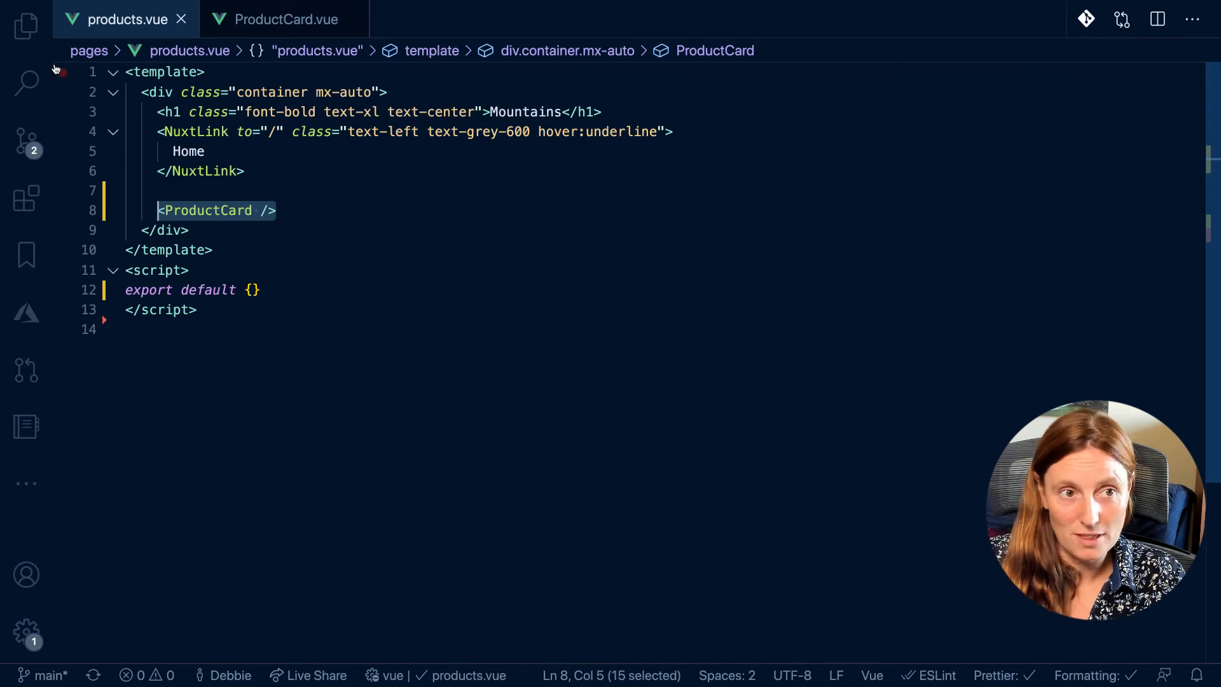
pyautogui.click(26, 25)
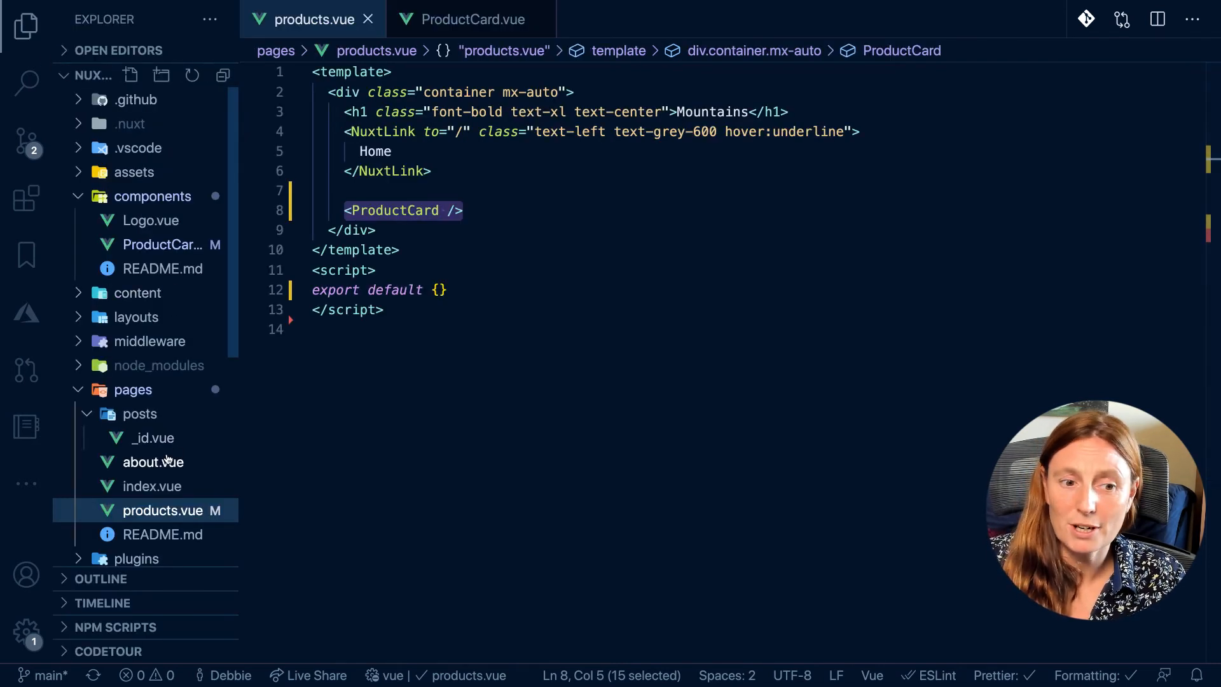
pyautogui.click(153, 461)
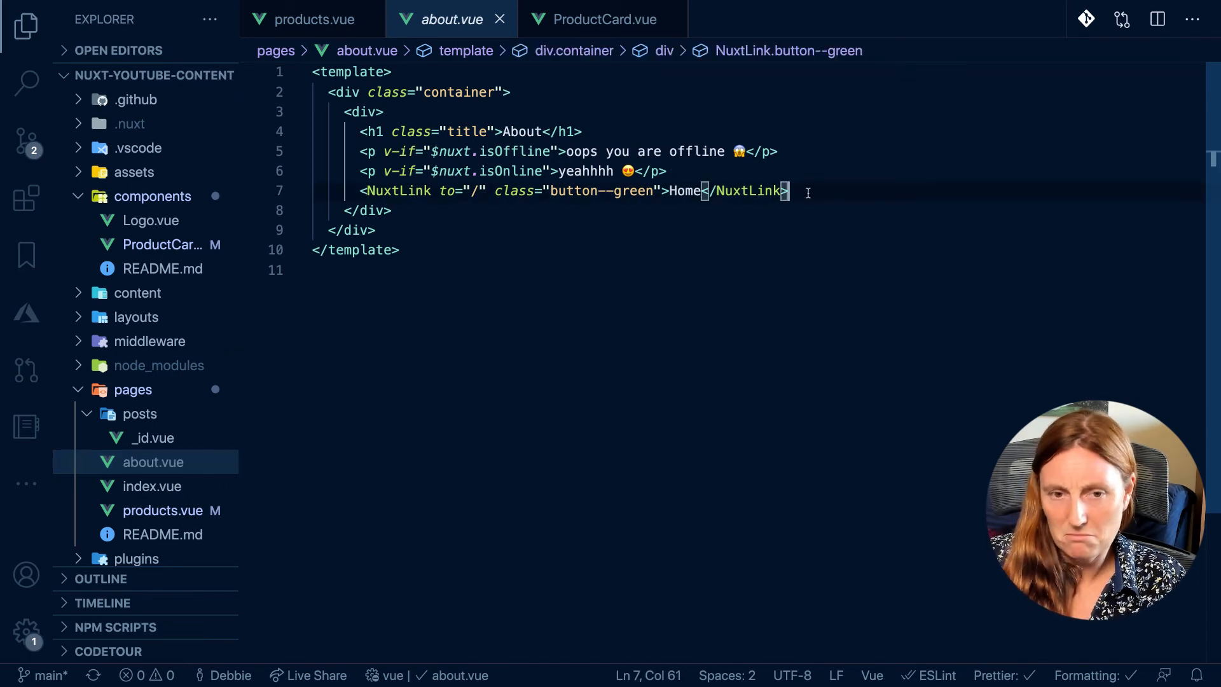
pyautogui.write('<ProductCard />')
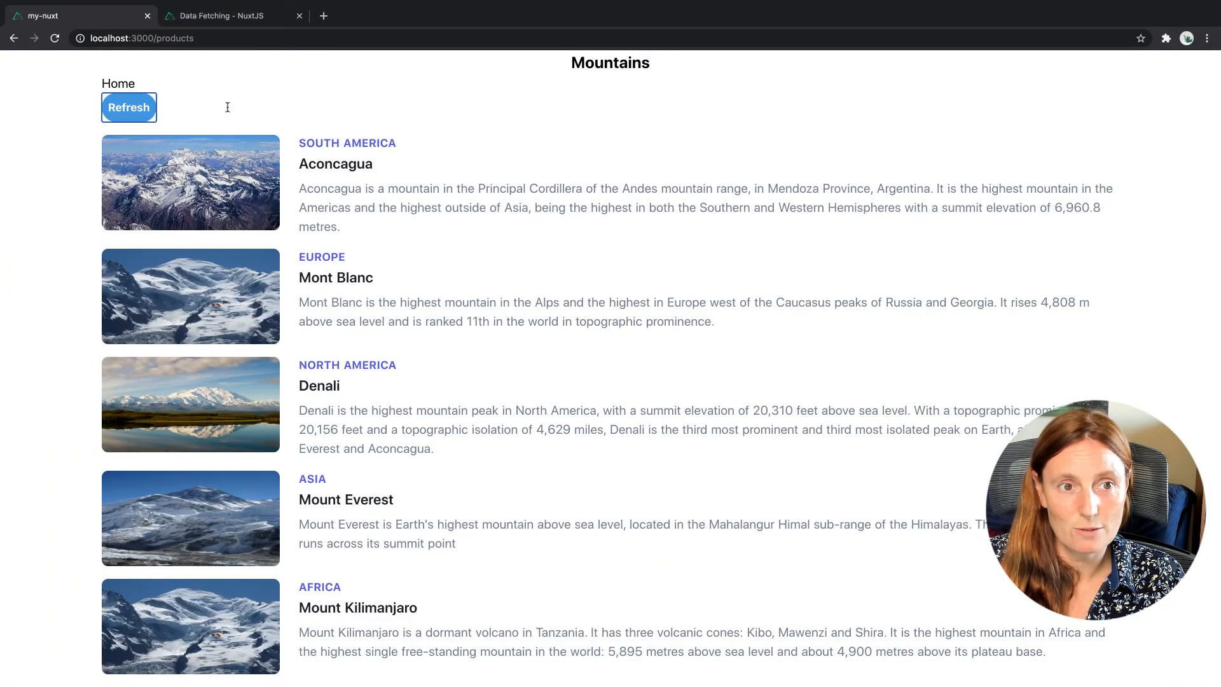
# Step: Go from the home page to the About page showing the Refresh button and mountains list
pyautogui.click(118, 83)
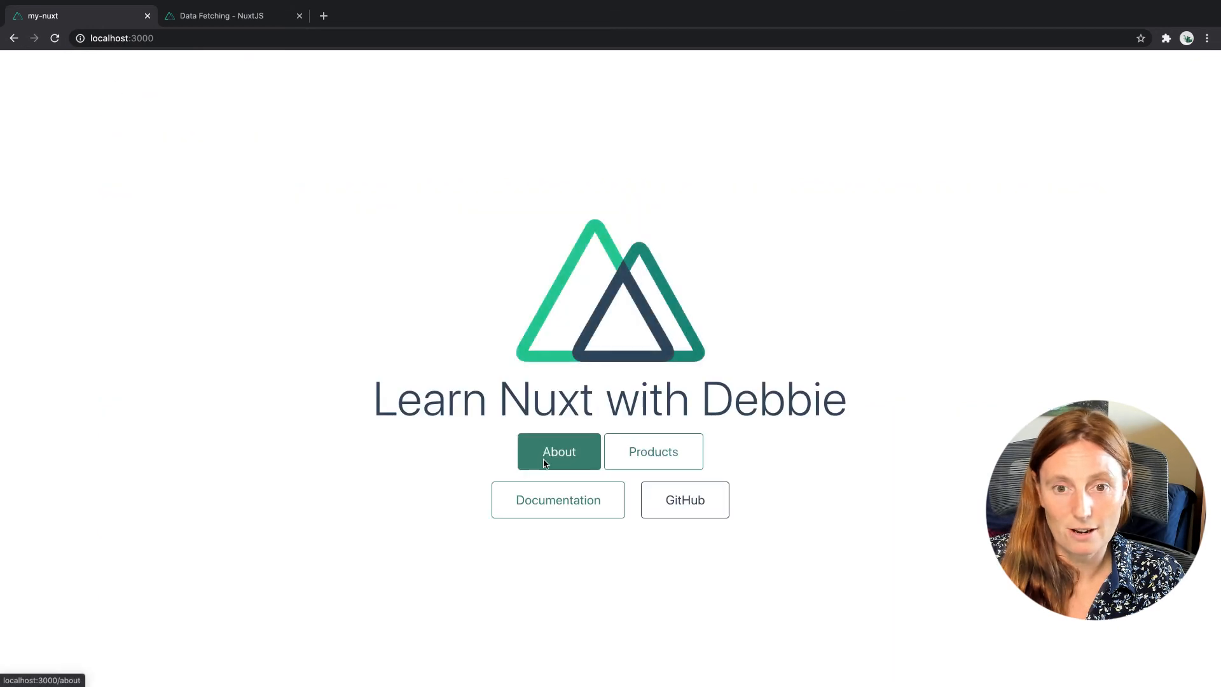
pyautogui.click(558, 452)
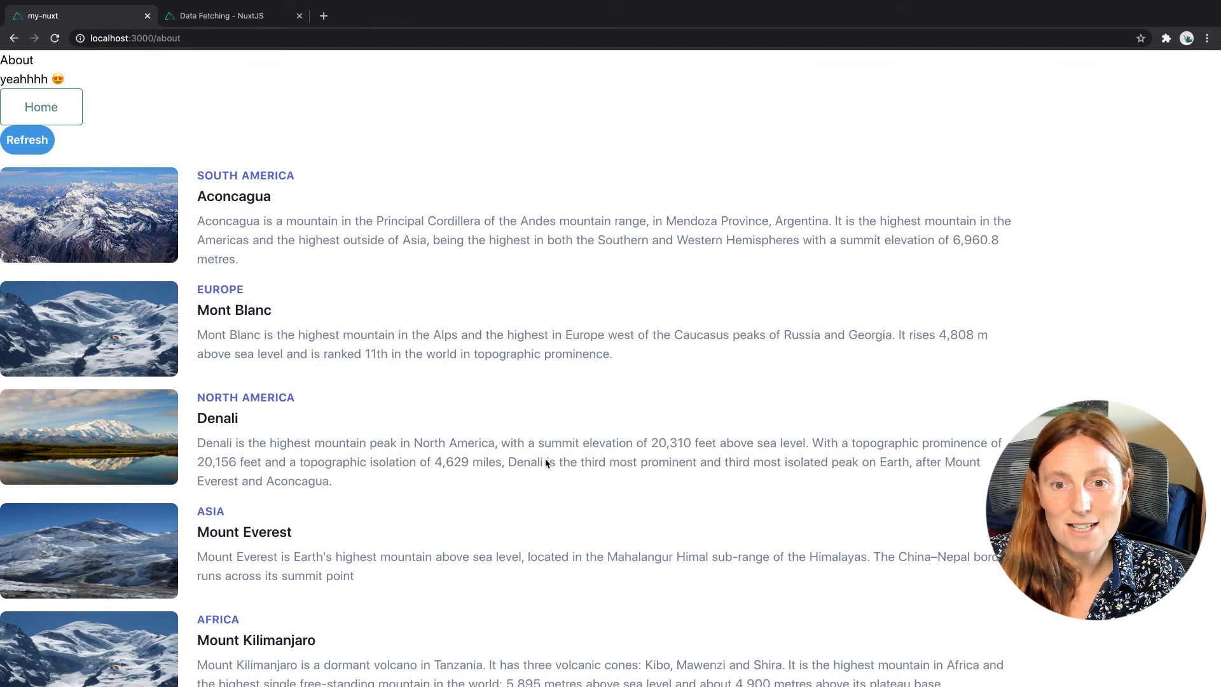
pyautogui.moveTo(387, 260)
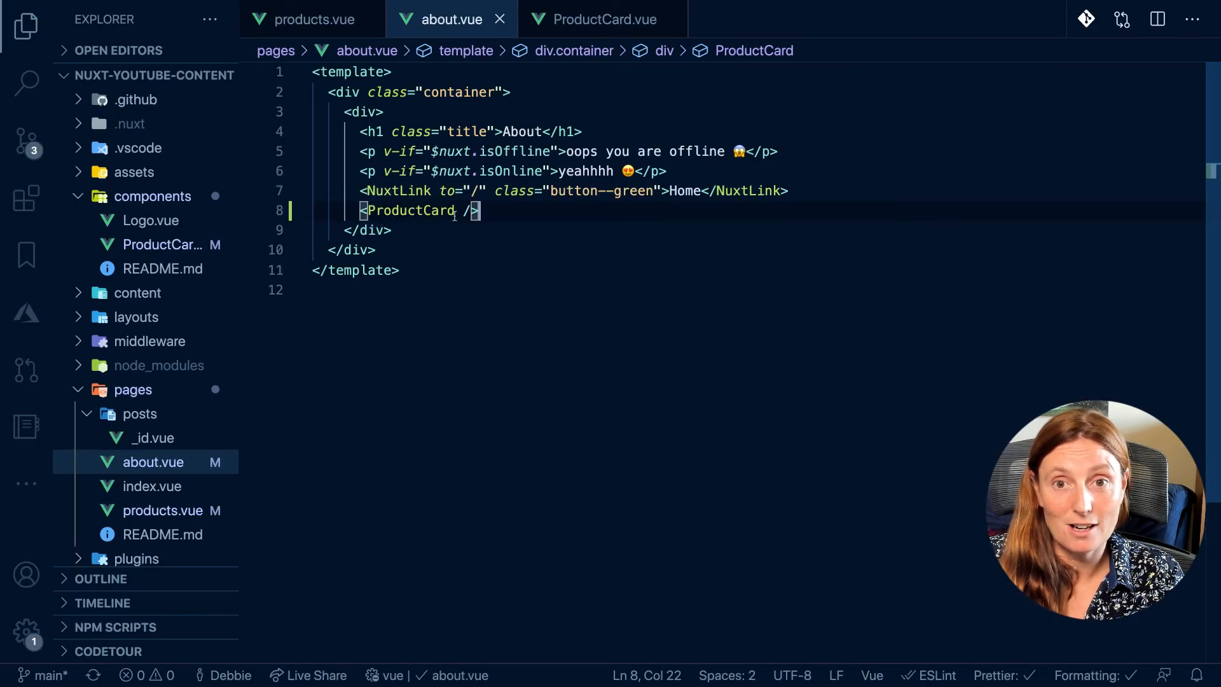
# Step: Switch to ProductCard.vue and scroll through its mountains template
pyautogui.click(604, 18)
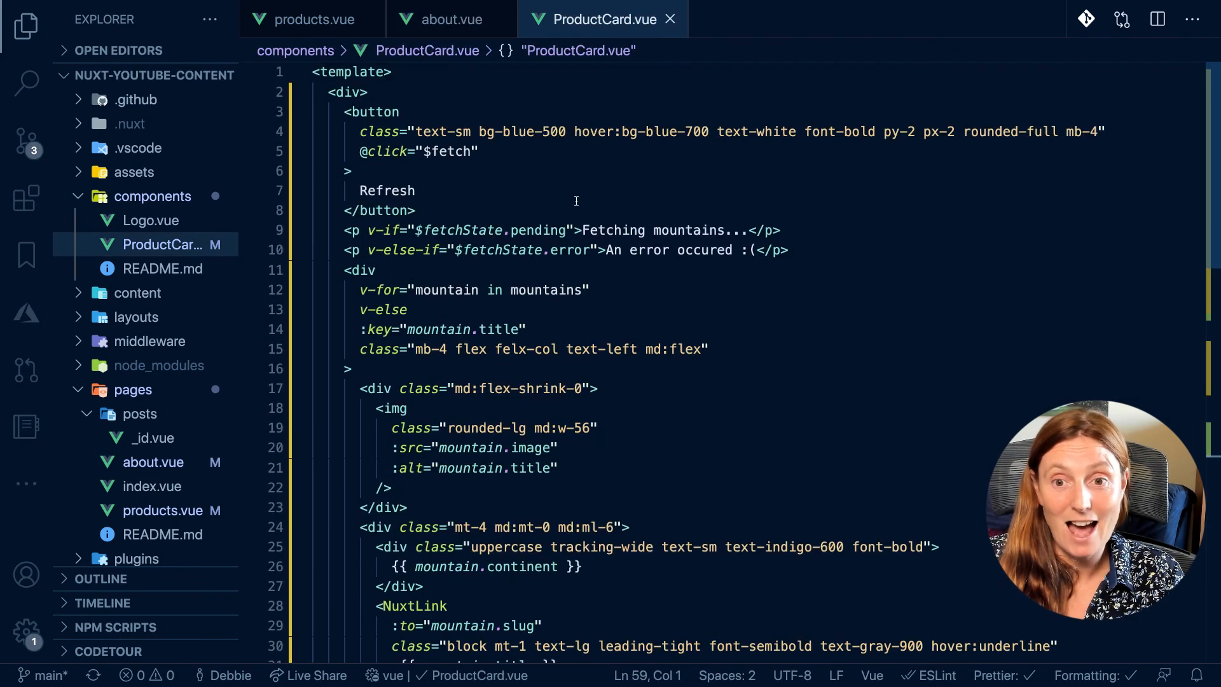
pyautogui.scroll(-3)
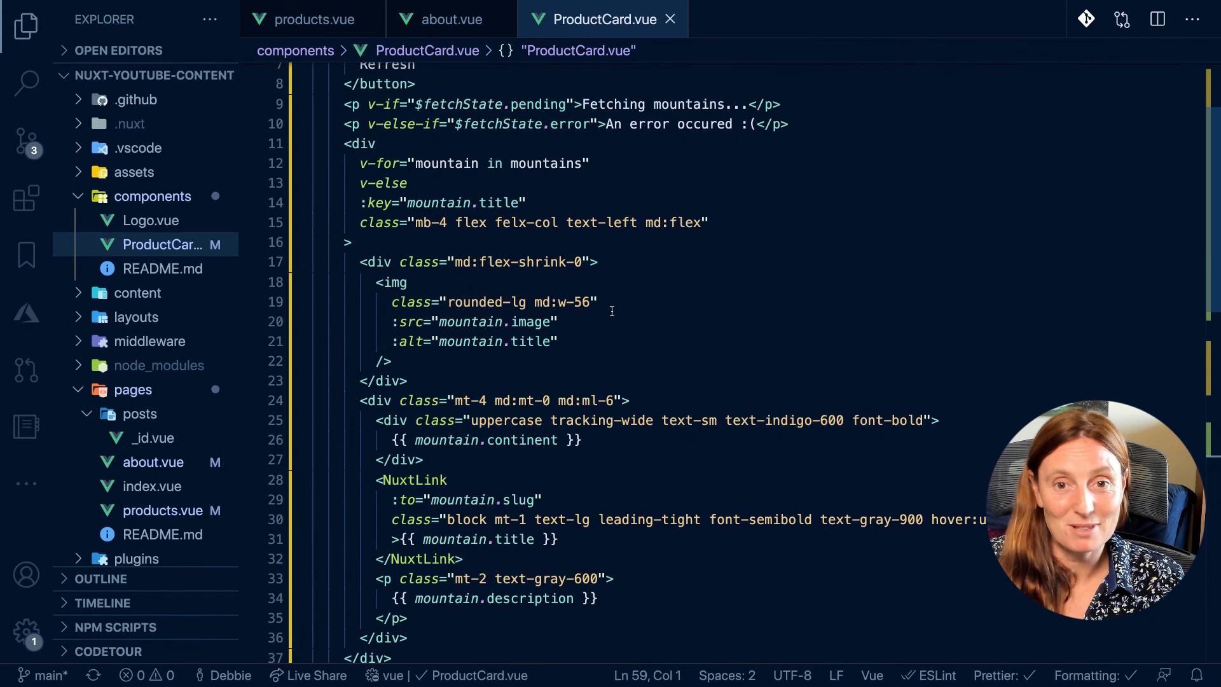